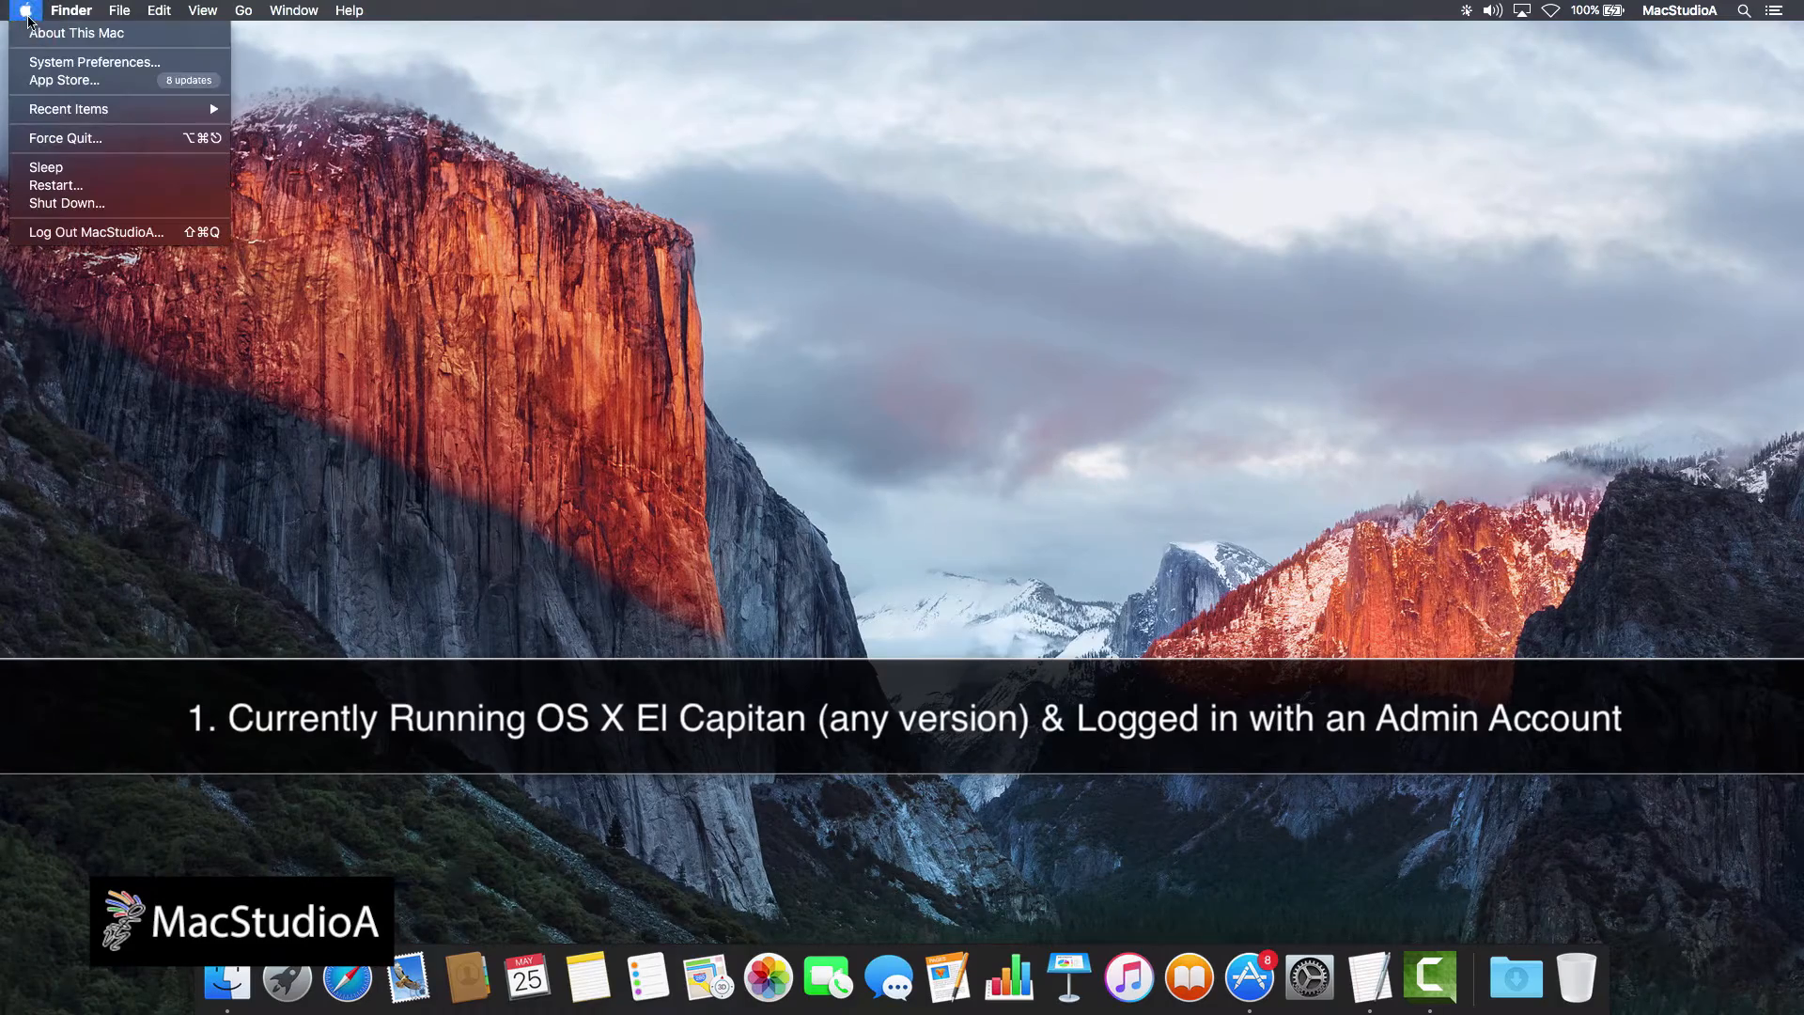
# Step: Check the Applications folder in Finder for the El Capitan installer, then close it
pyautogui.click(77, 31)
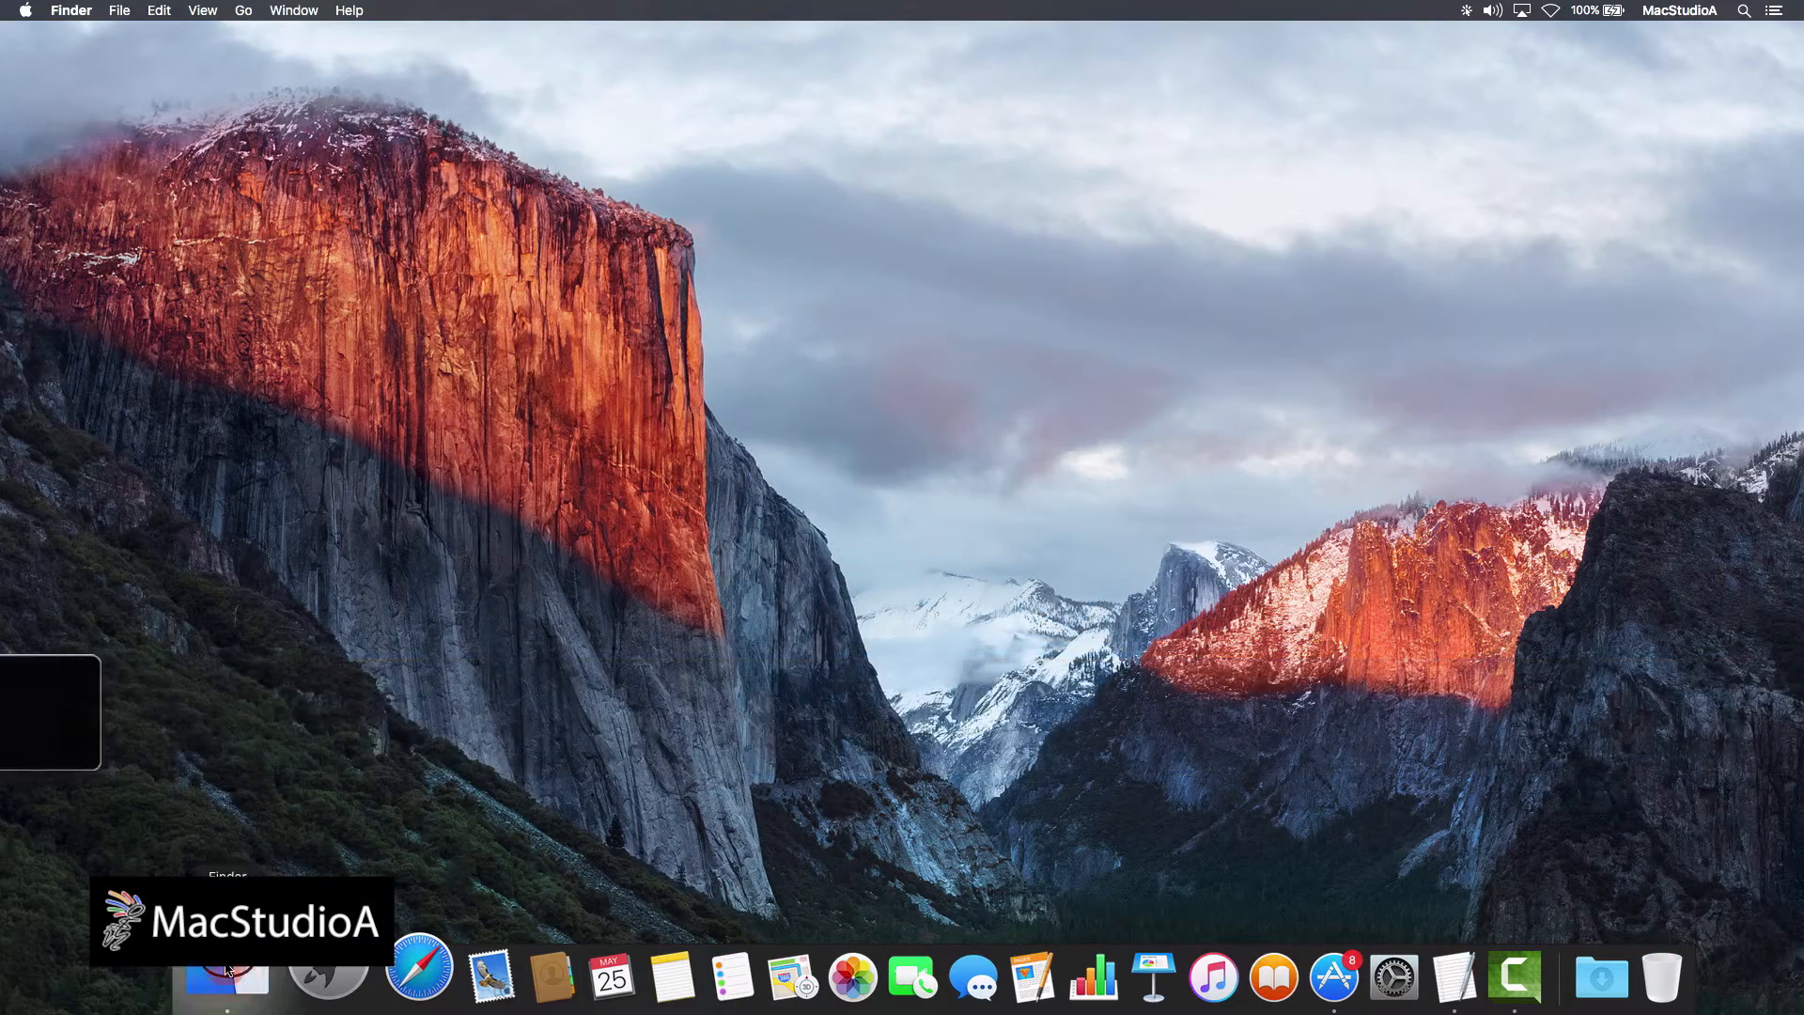
pyautogui.click(228, 977)
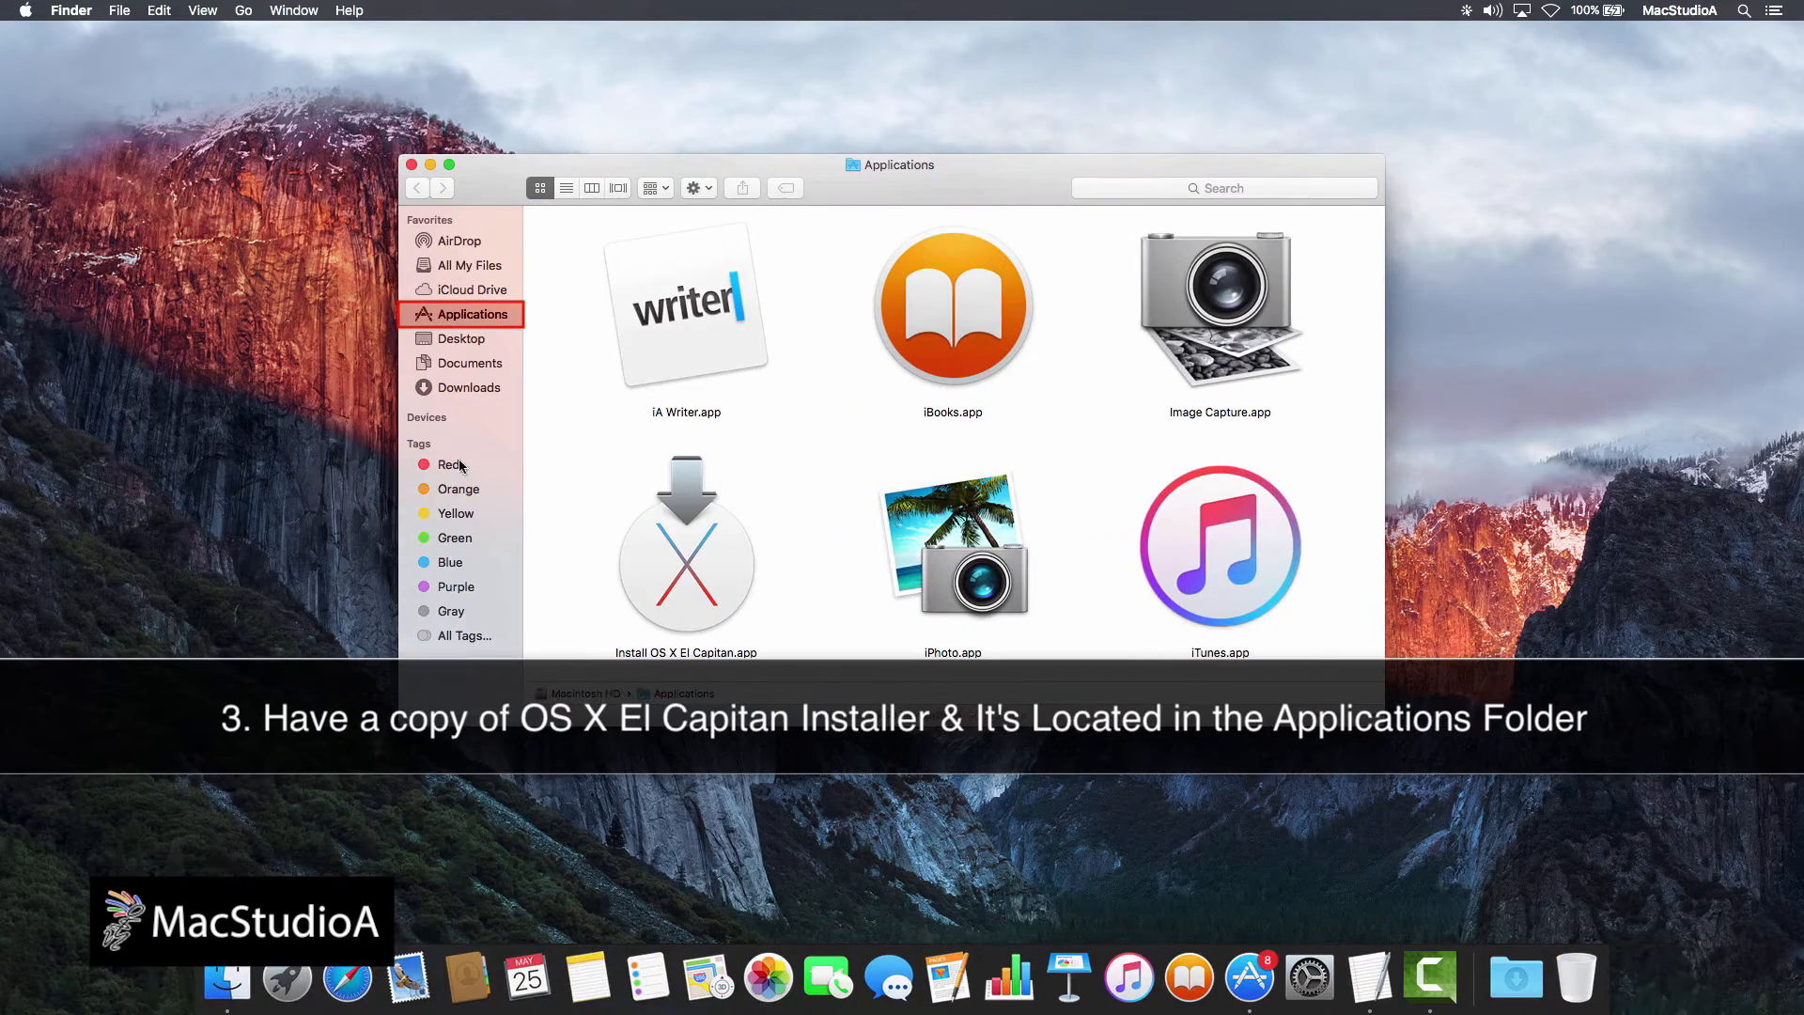
pyautogui.click(686, 552)
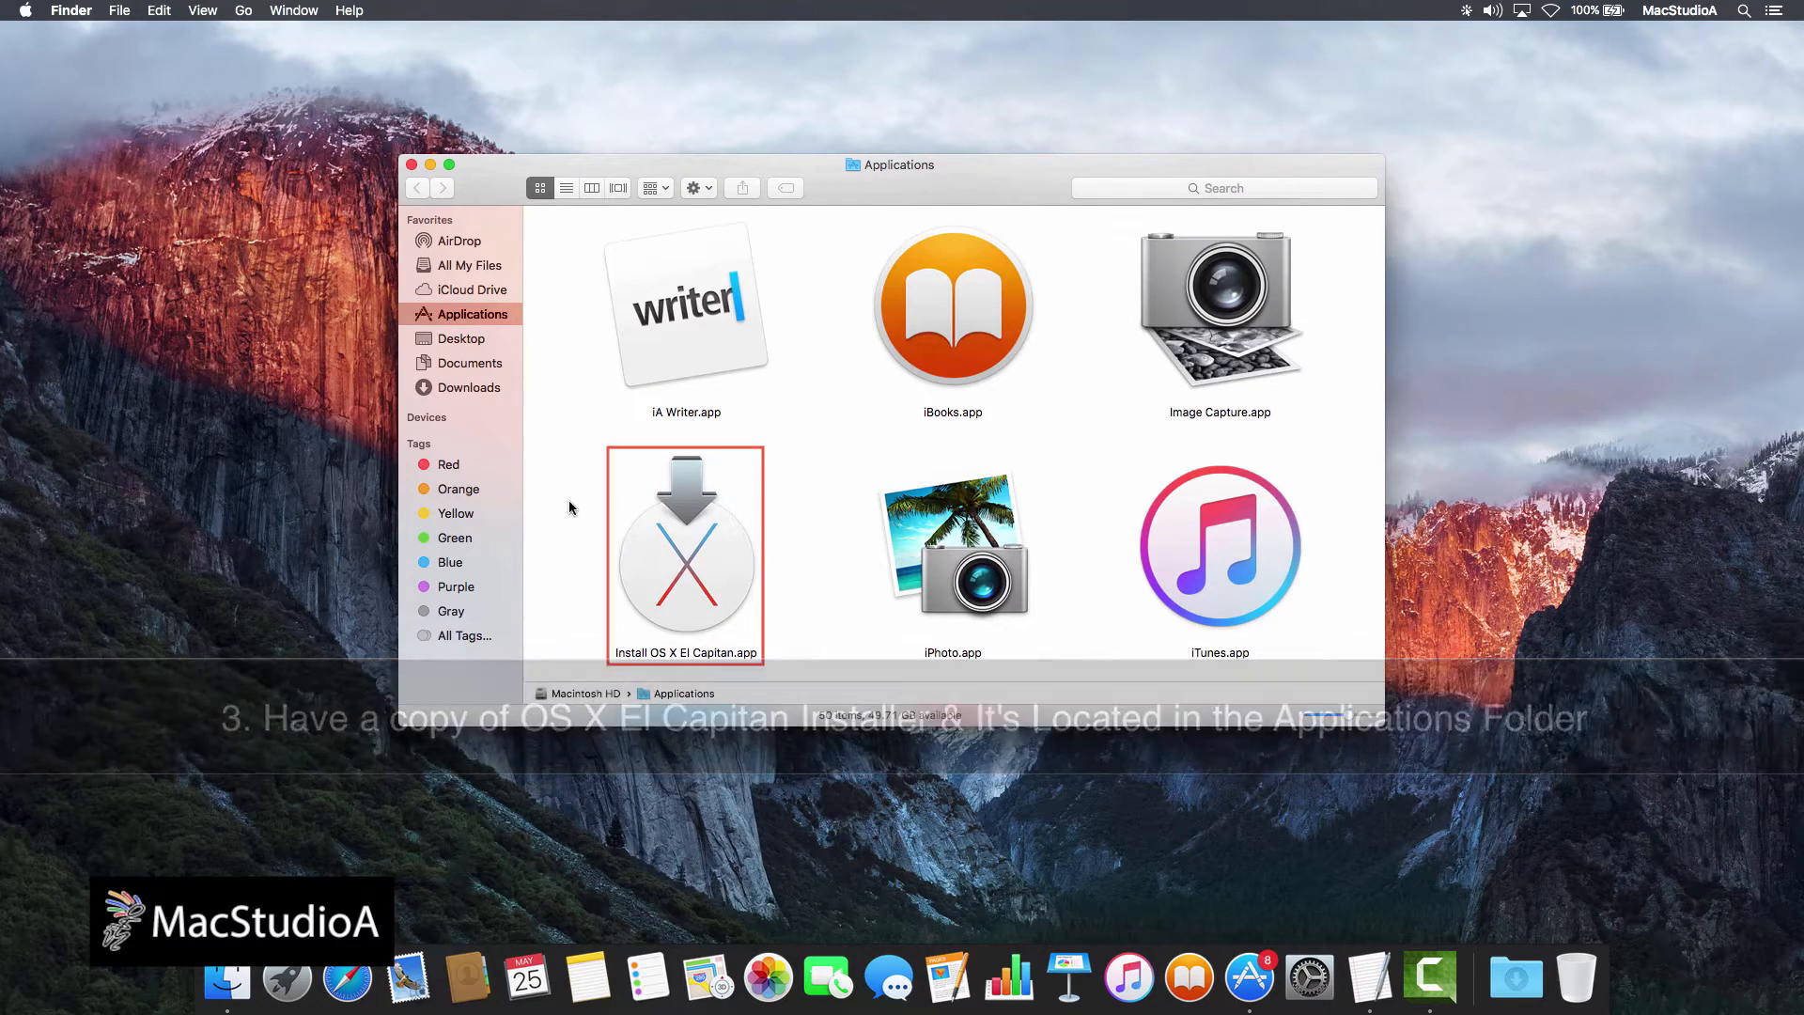
pyautogui.click(412, 165)
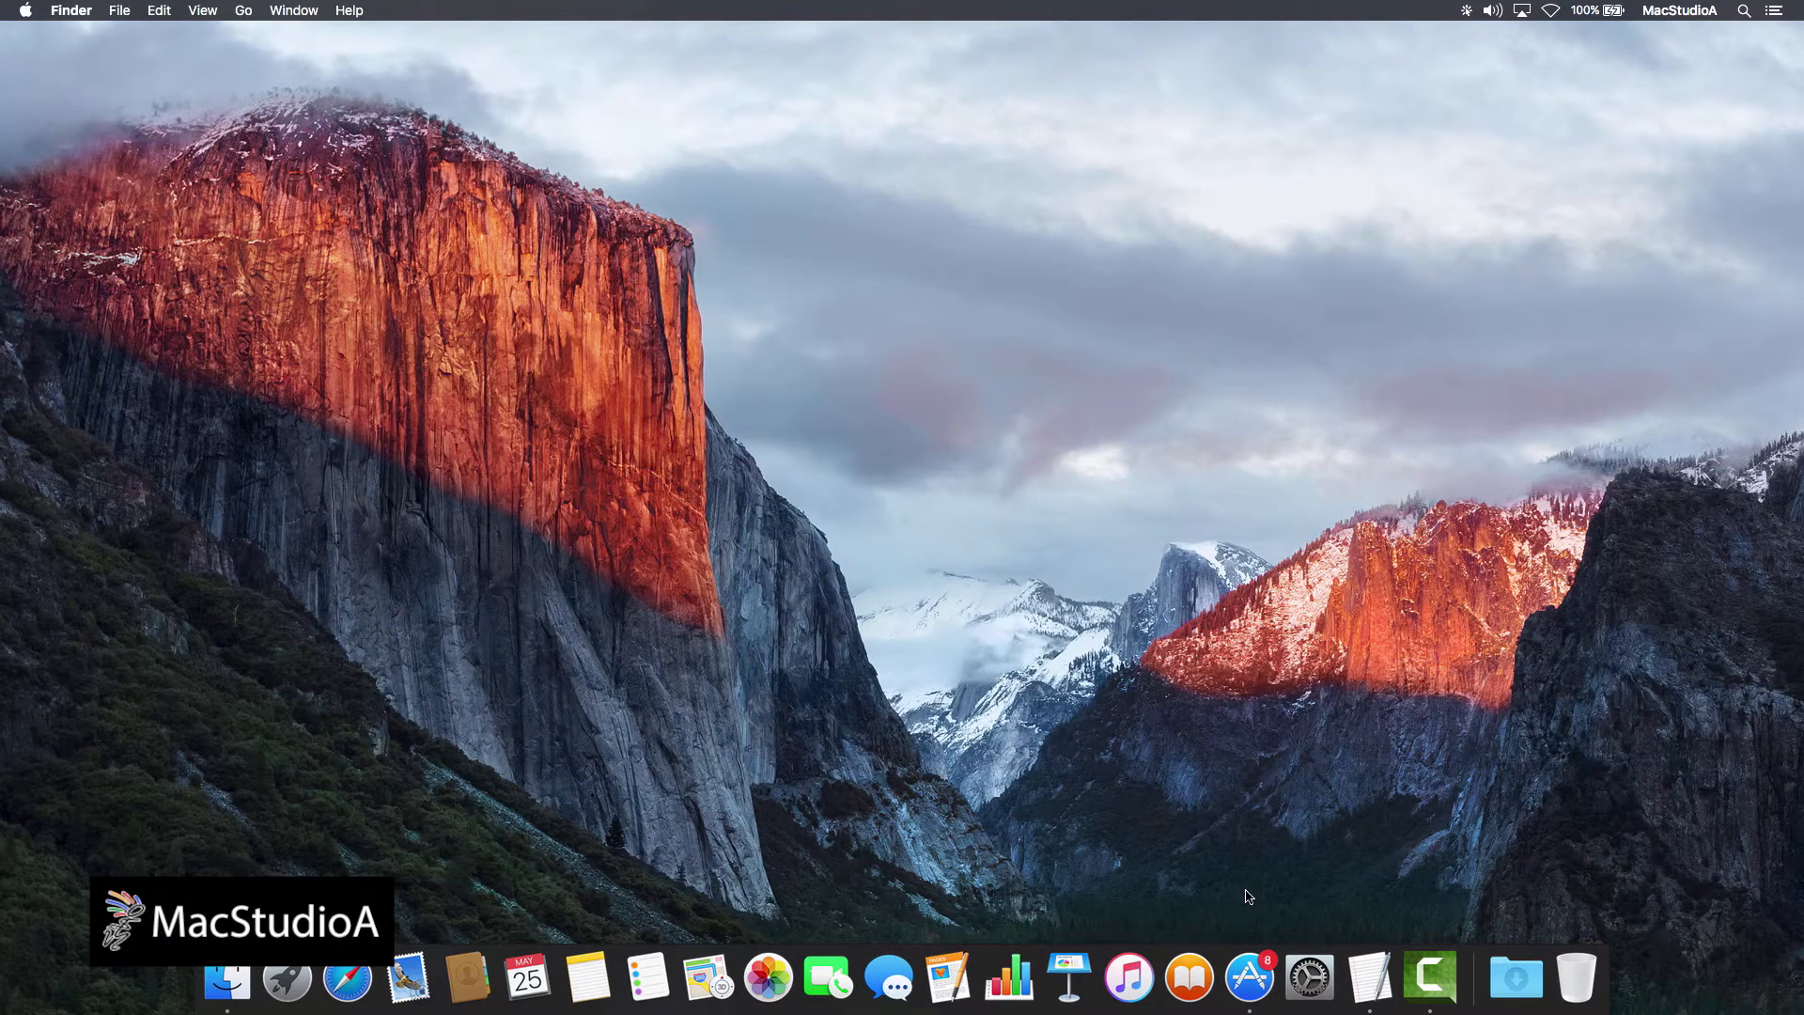
# Step: Start downloading OS X El Capitan from App Store Quick Links and cancel the continue prompt
pyautogui.click(1250, 977)
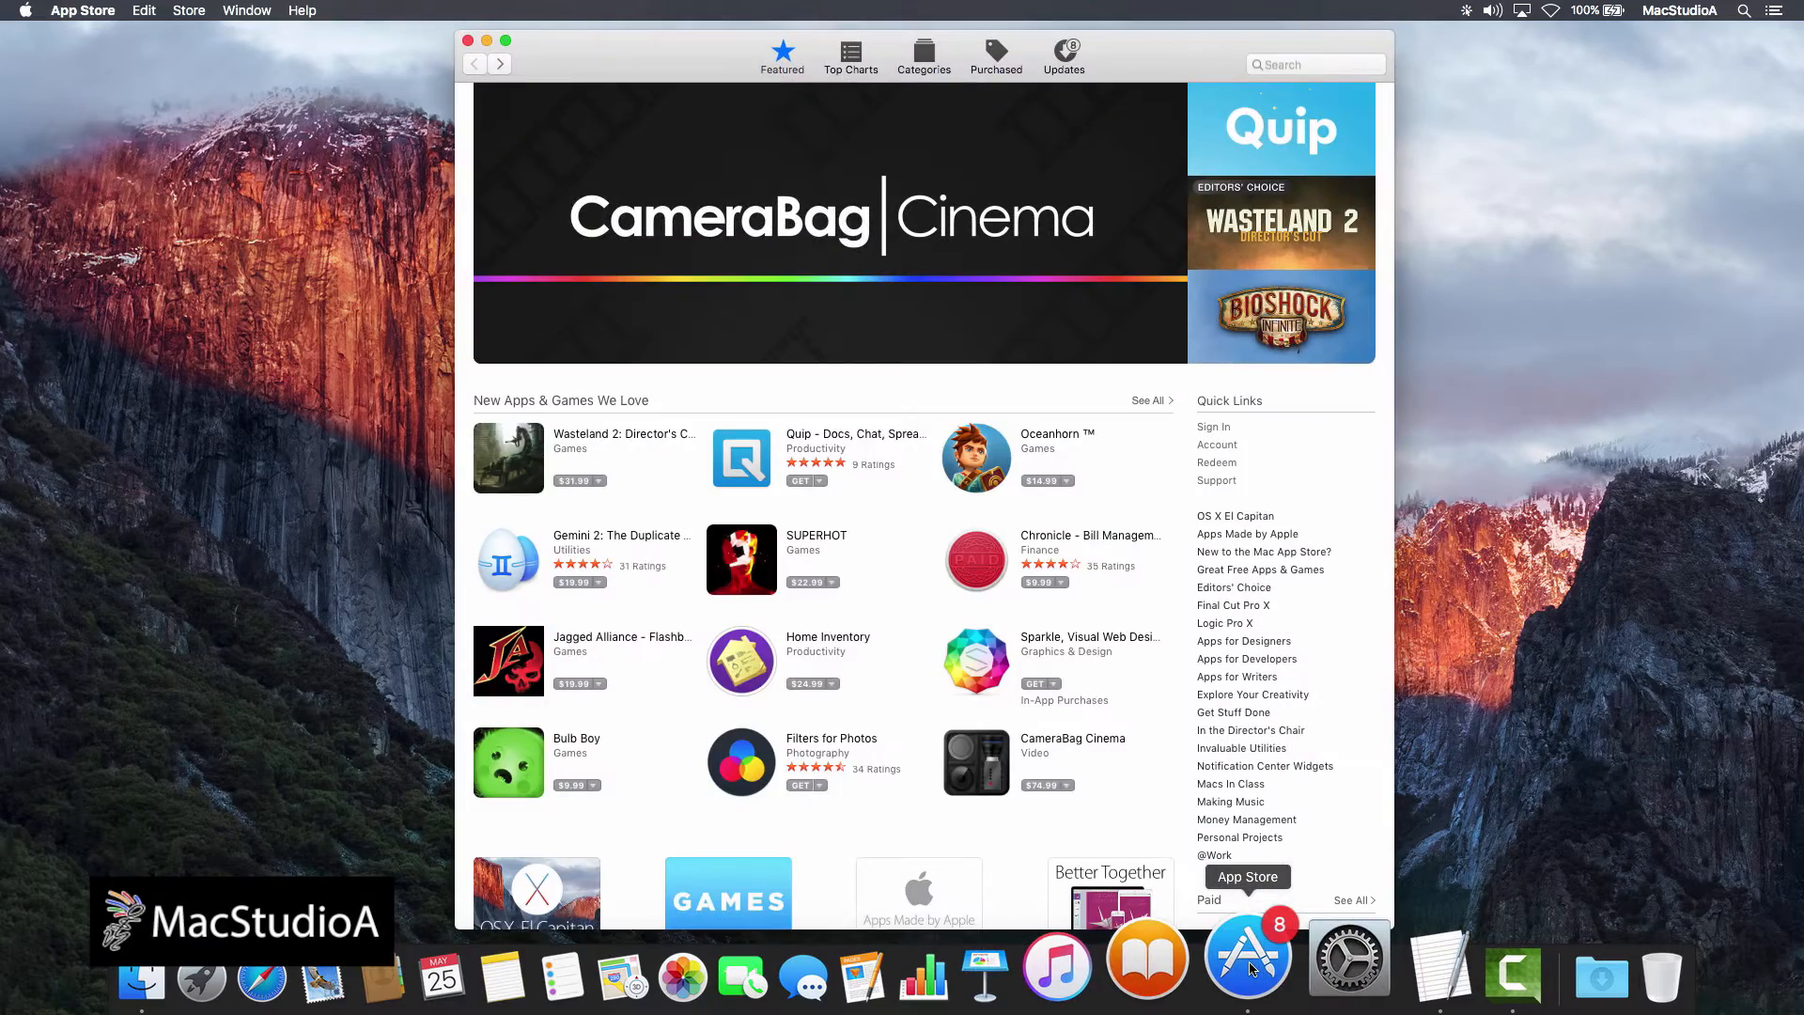
pyautogui.moveTo(1237, 521)
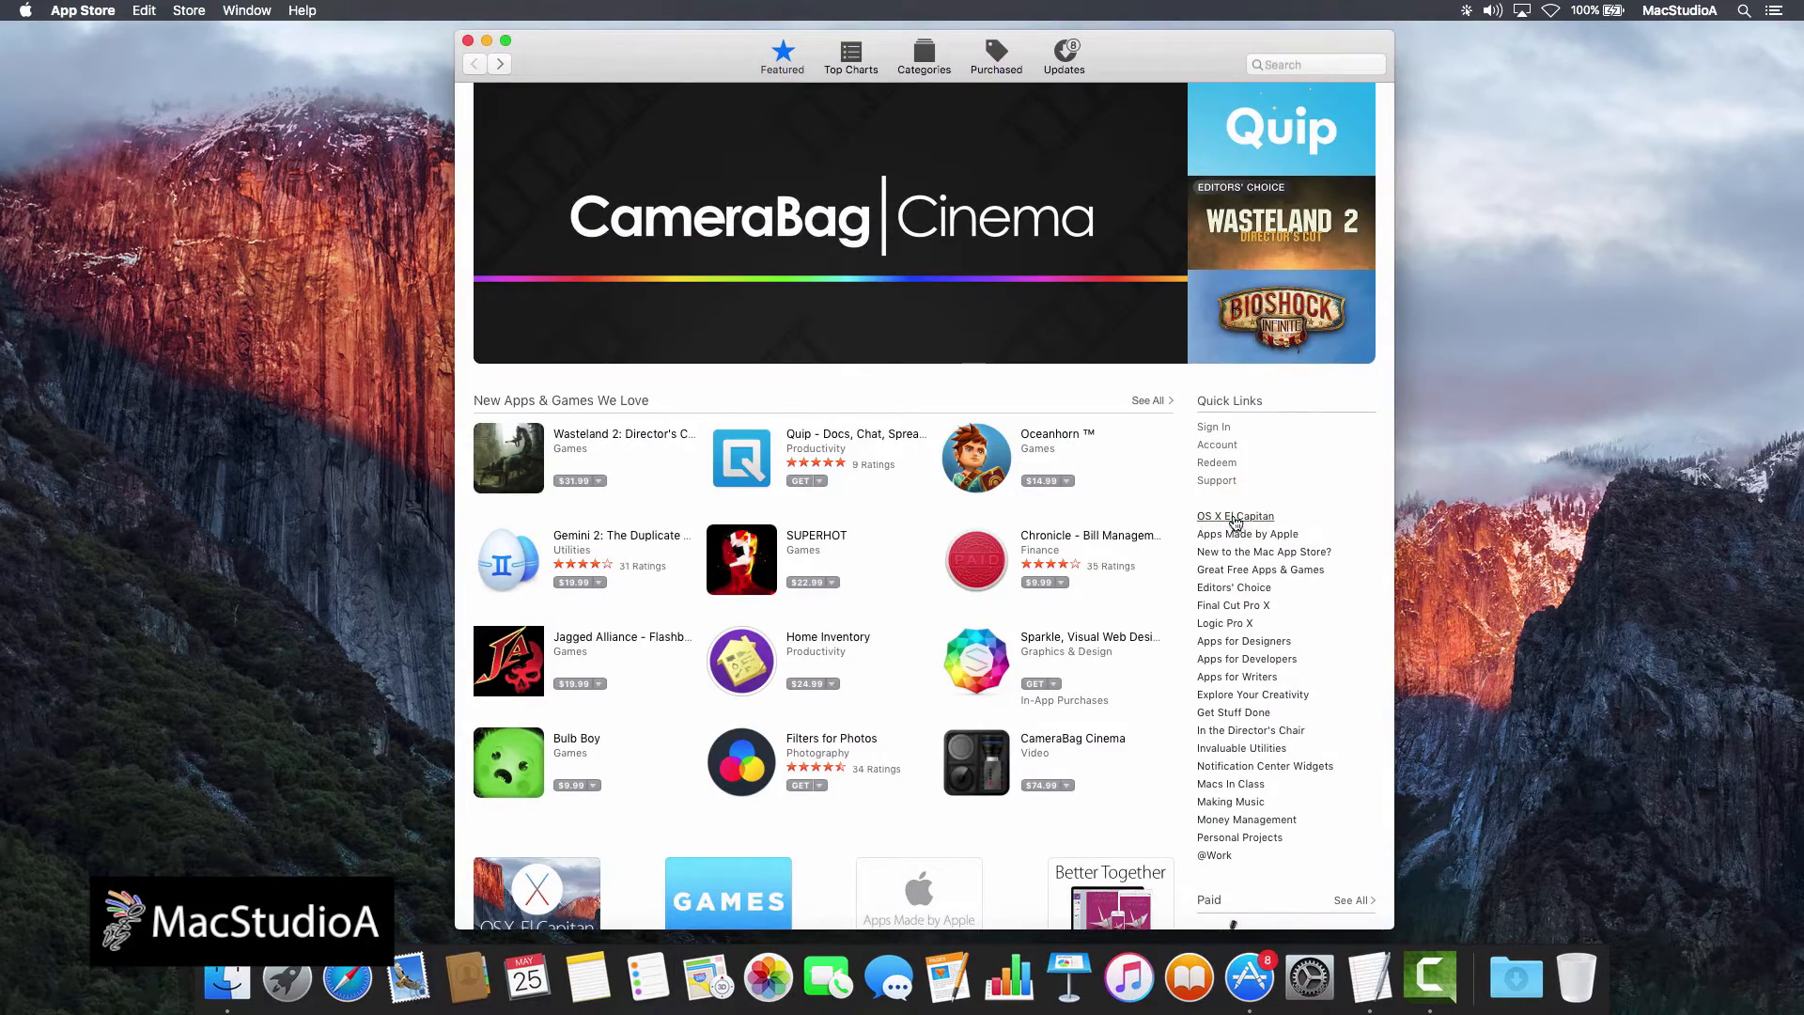
pyautogui.click(1235, 515)
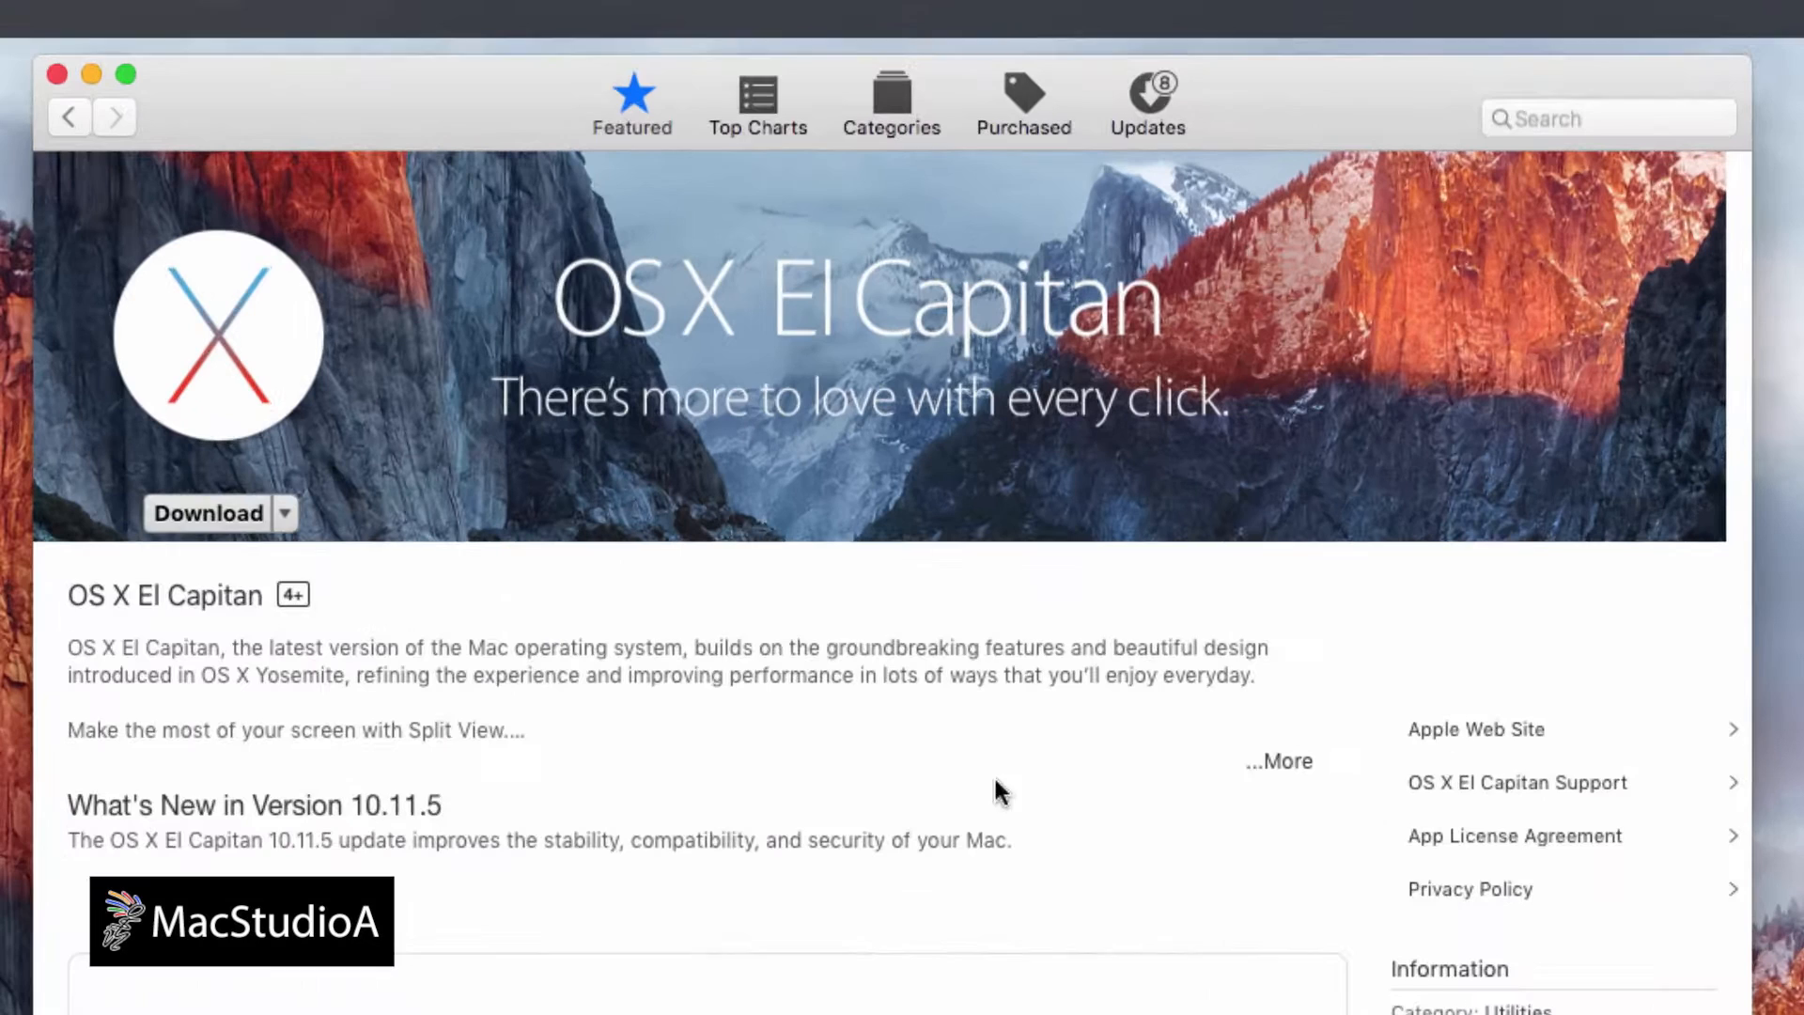
pyautogui.click(206, 512)
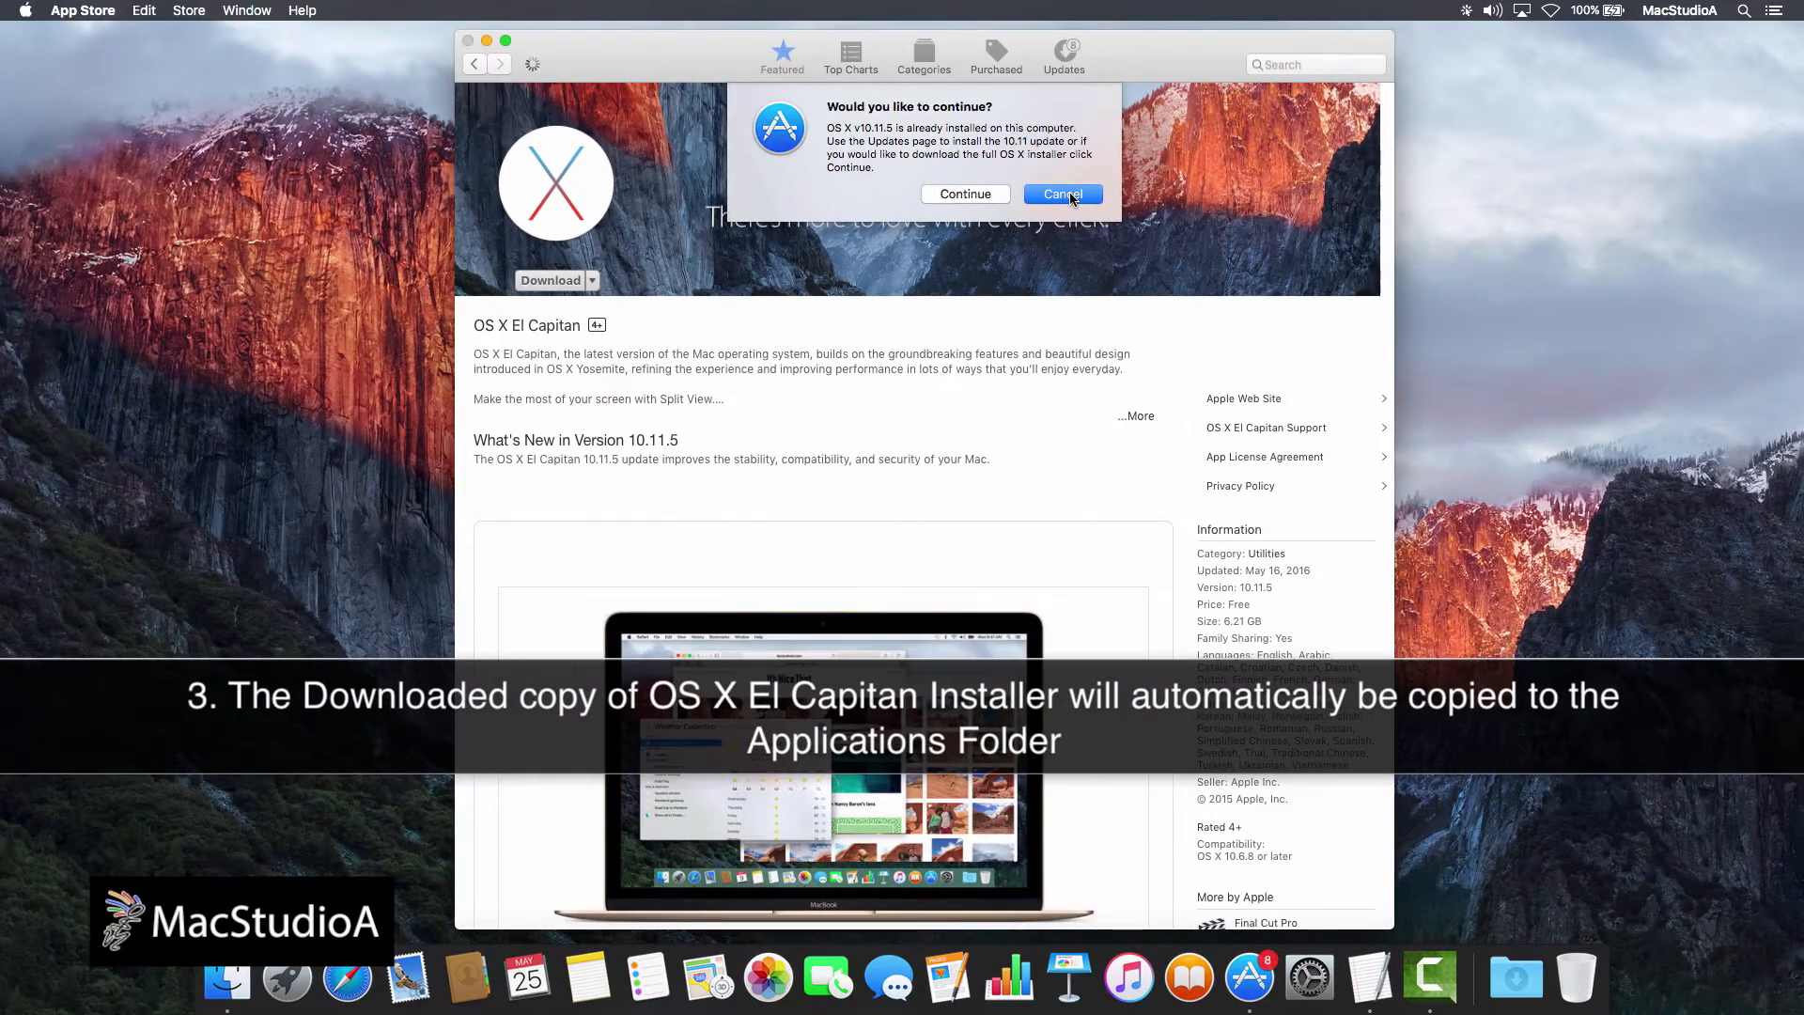
pyautogui.click(1060, 194)
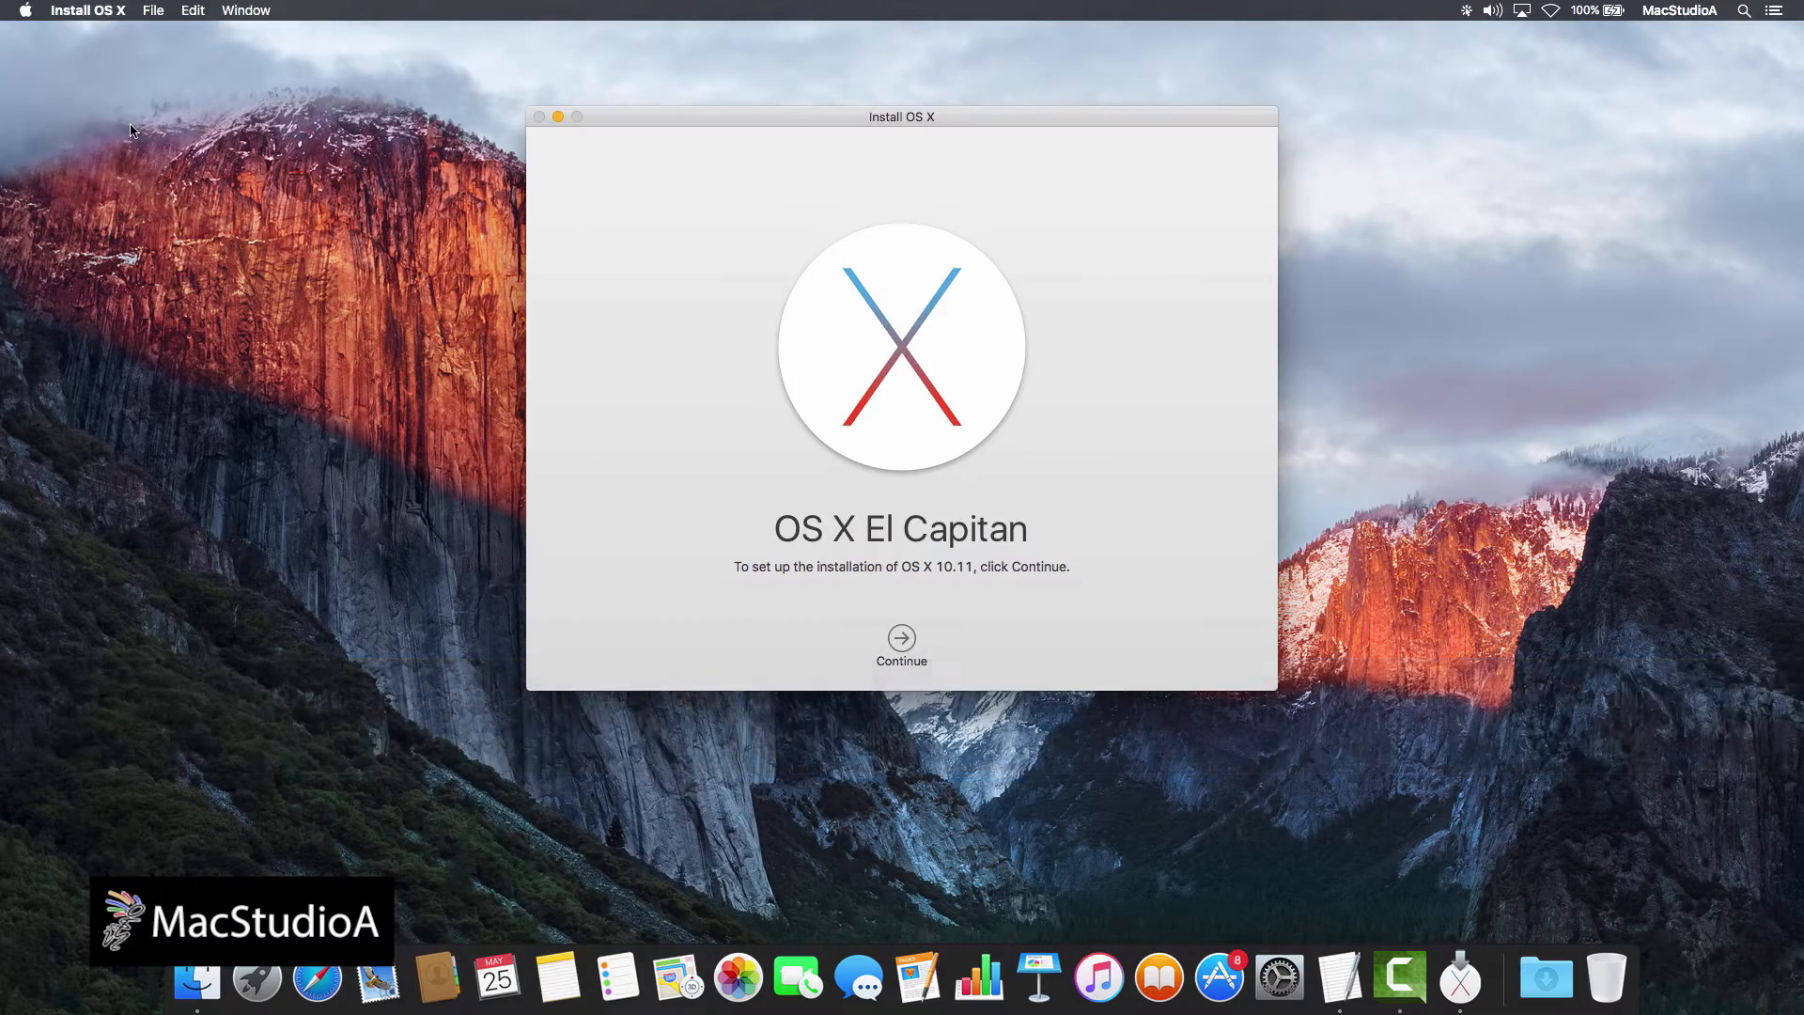
# Step: Quit Install OS X from its application menu, returning to the desktop
pyautogui.click(86, 11)
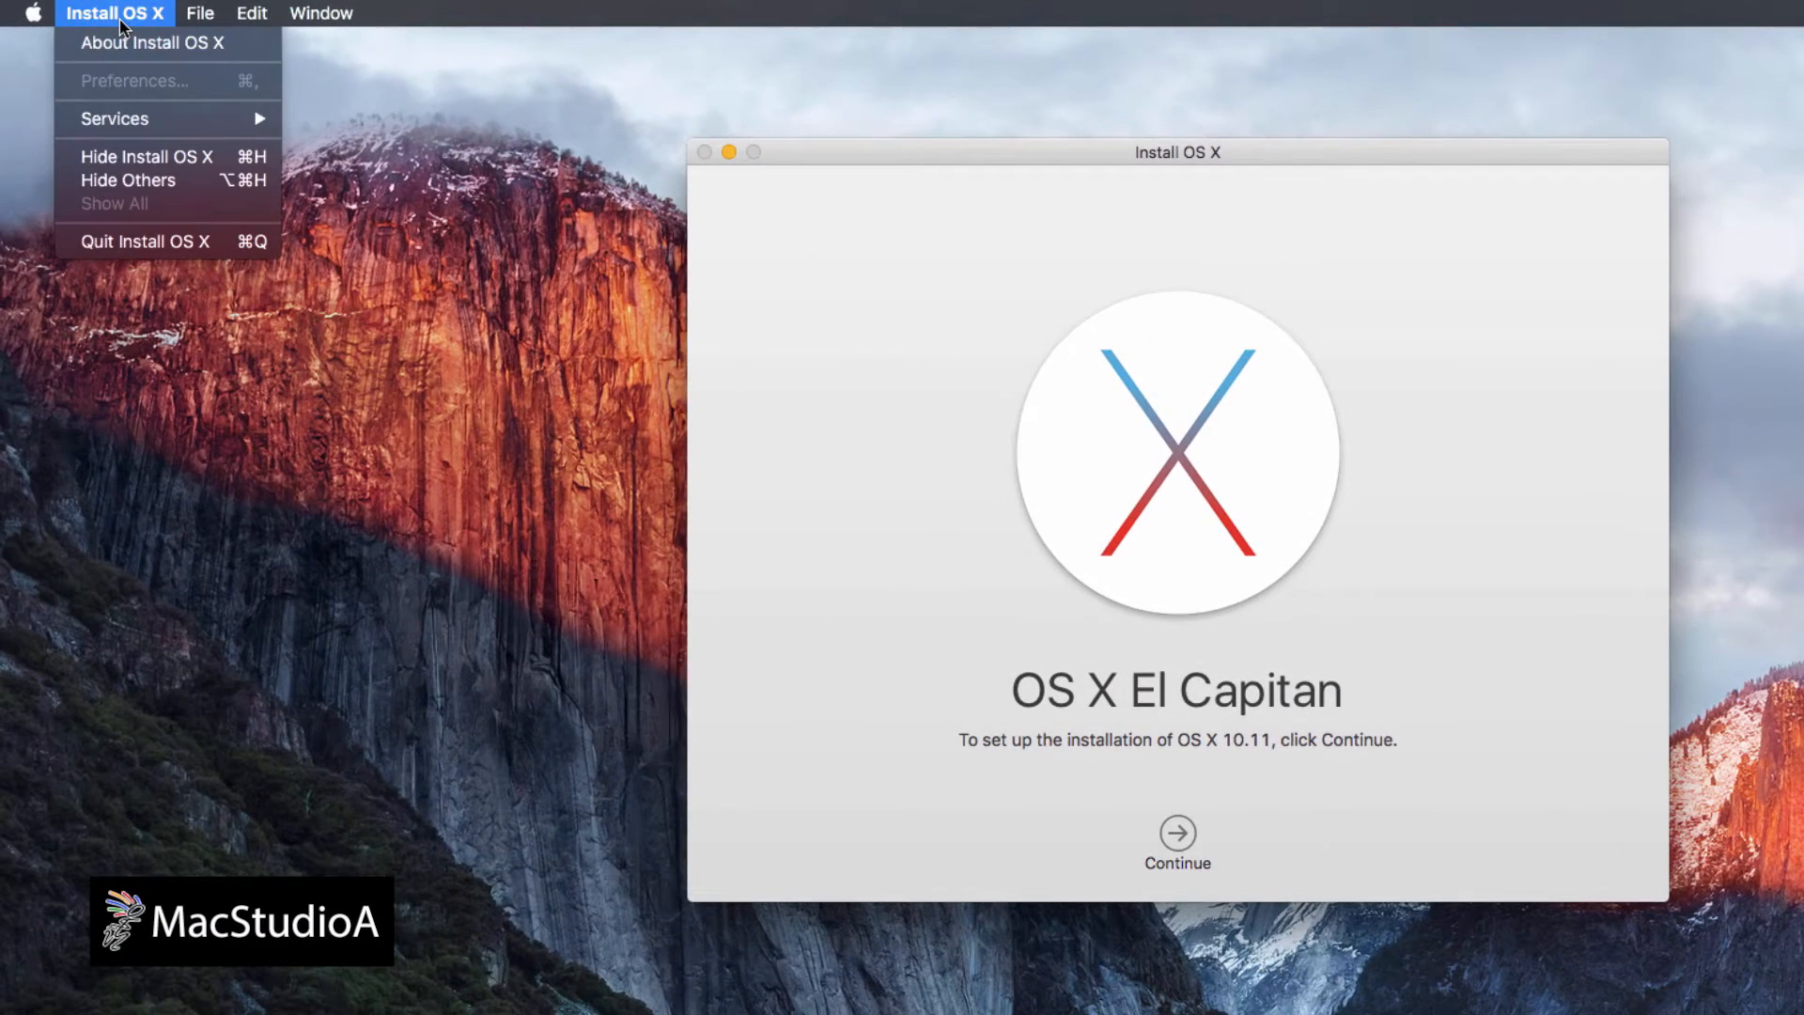
pyautogui.moveTo(143, 242)
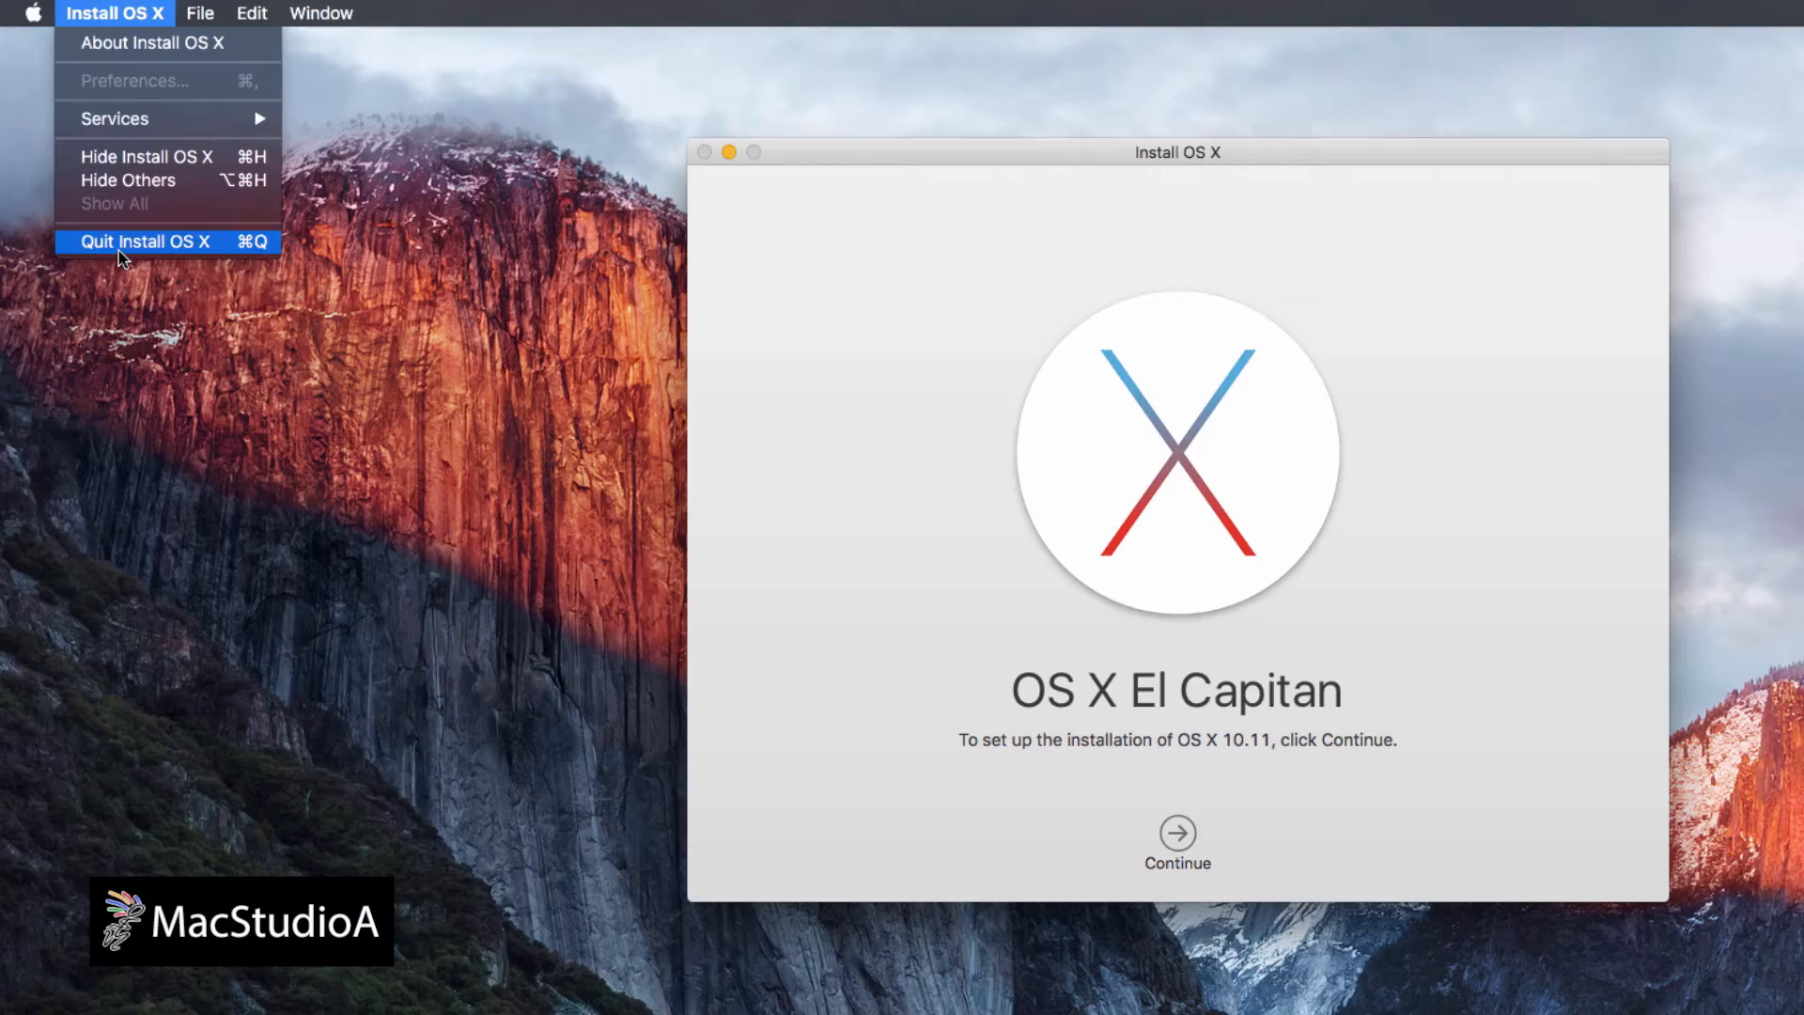
pyautogui.click(145, 243)
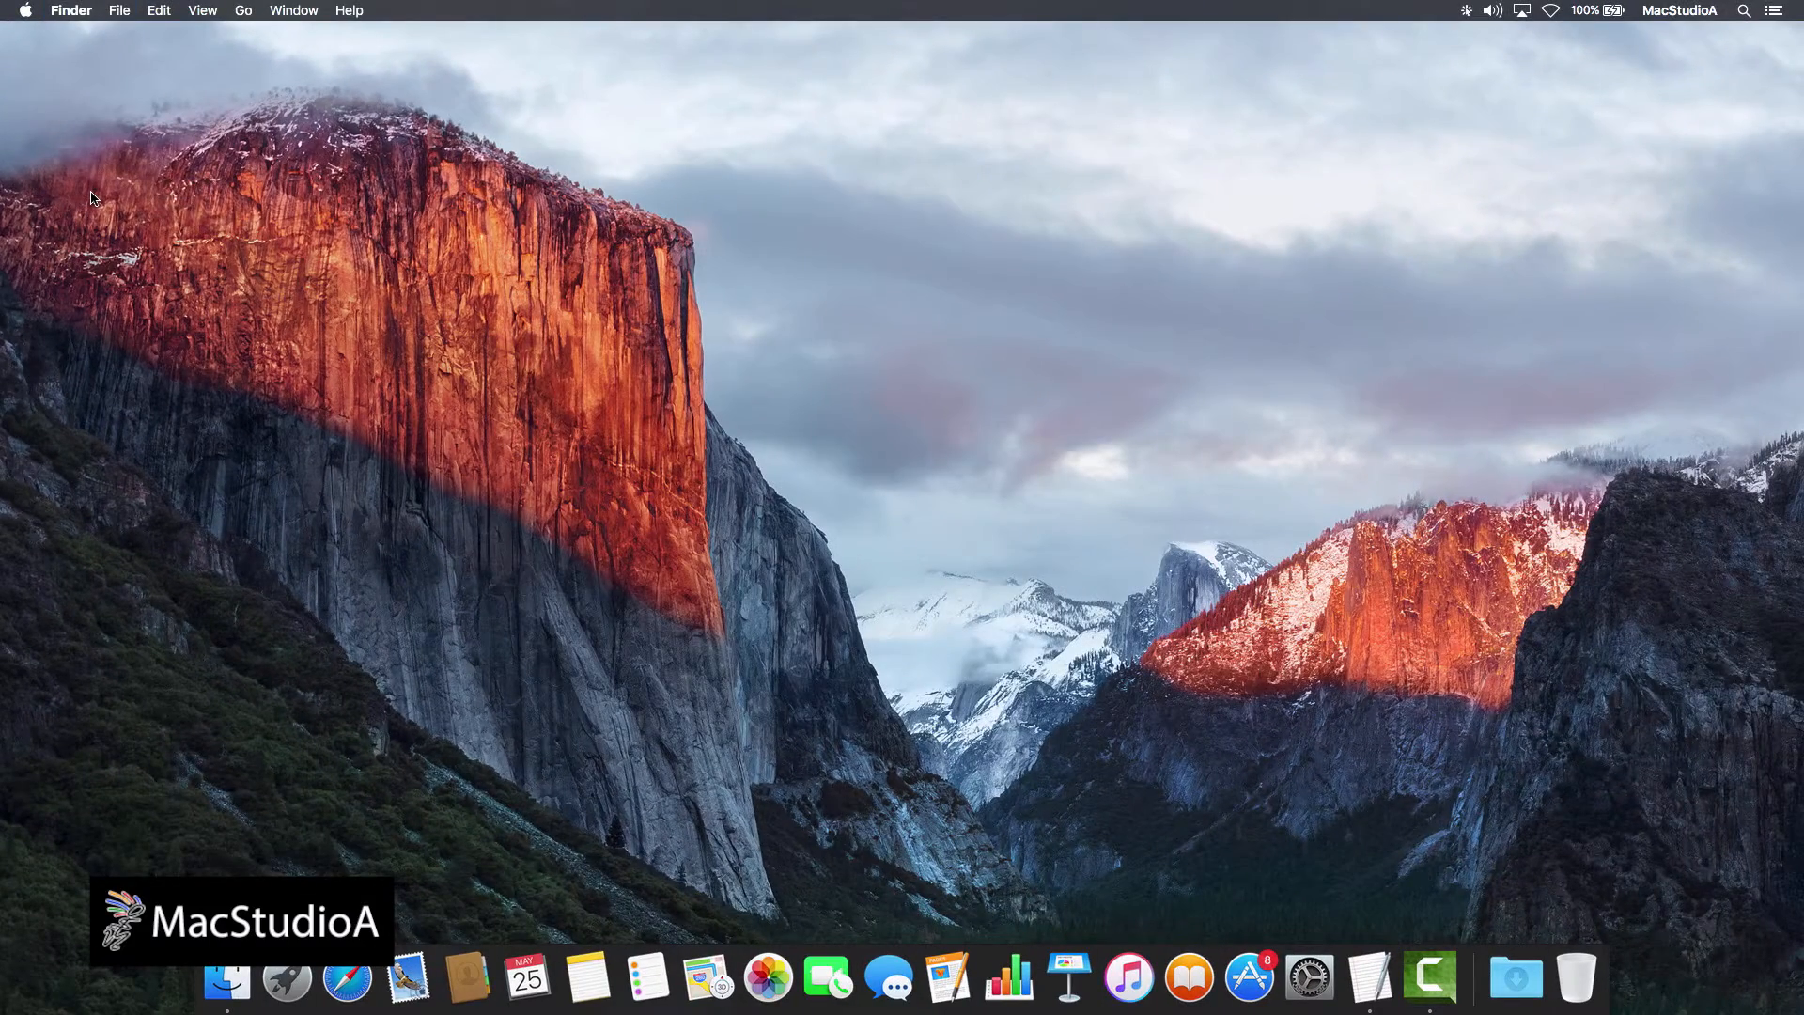
# Step: Write the heading 'one line terminal command:' and begin the sudo createinstallmedia command in TextEdit
pyautogui.click(288, 979)
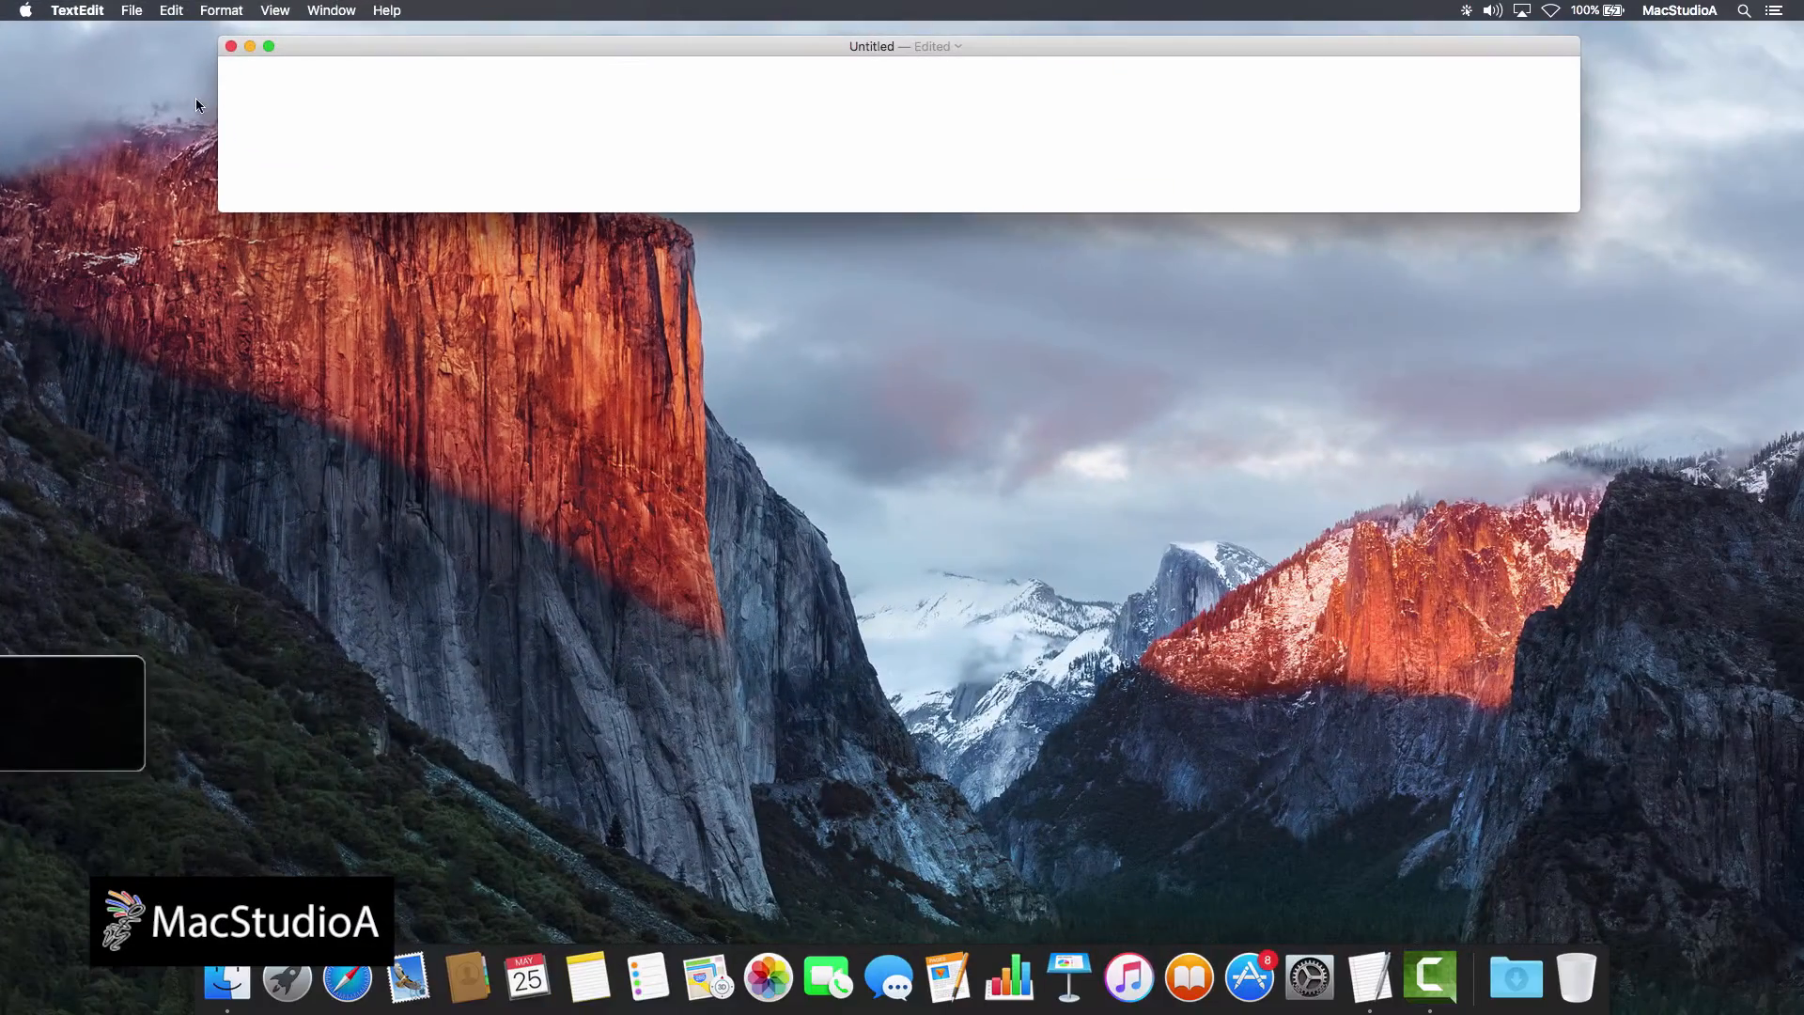
pyautogui.write('one 1')
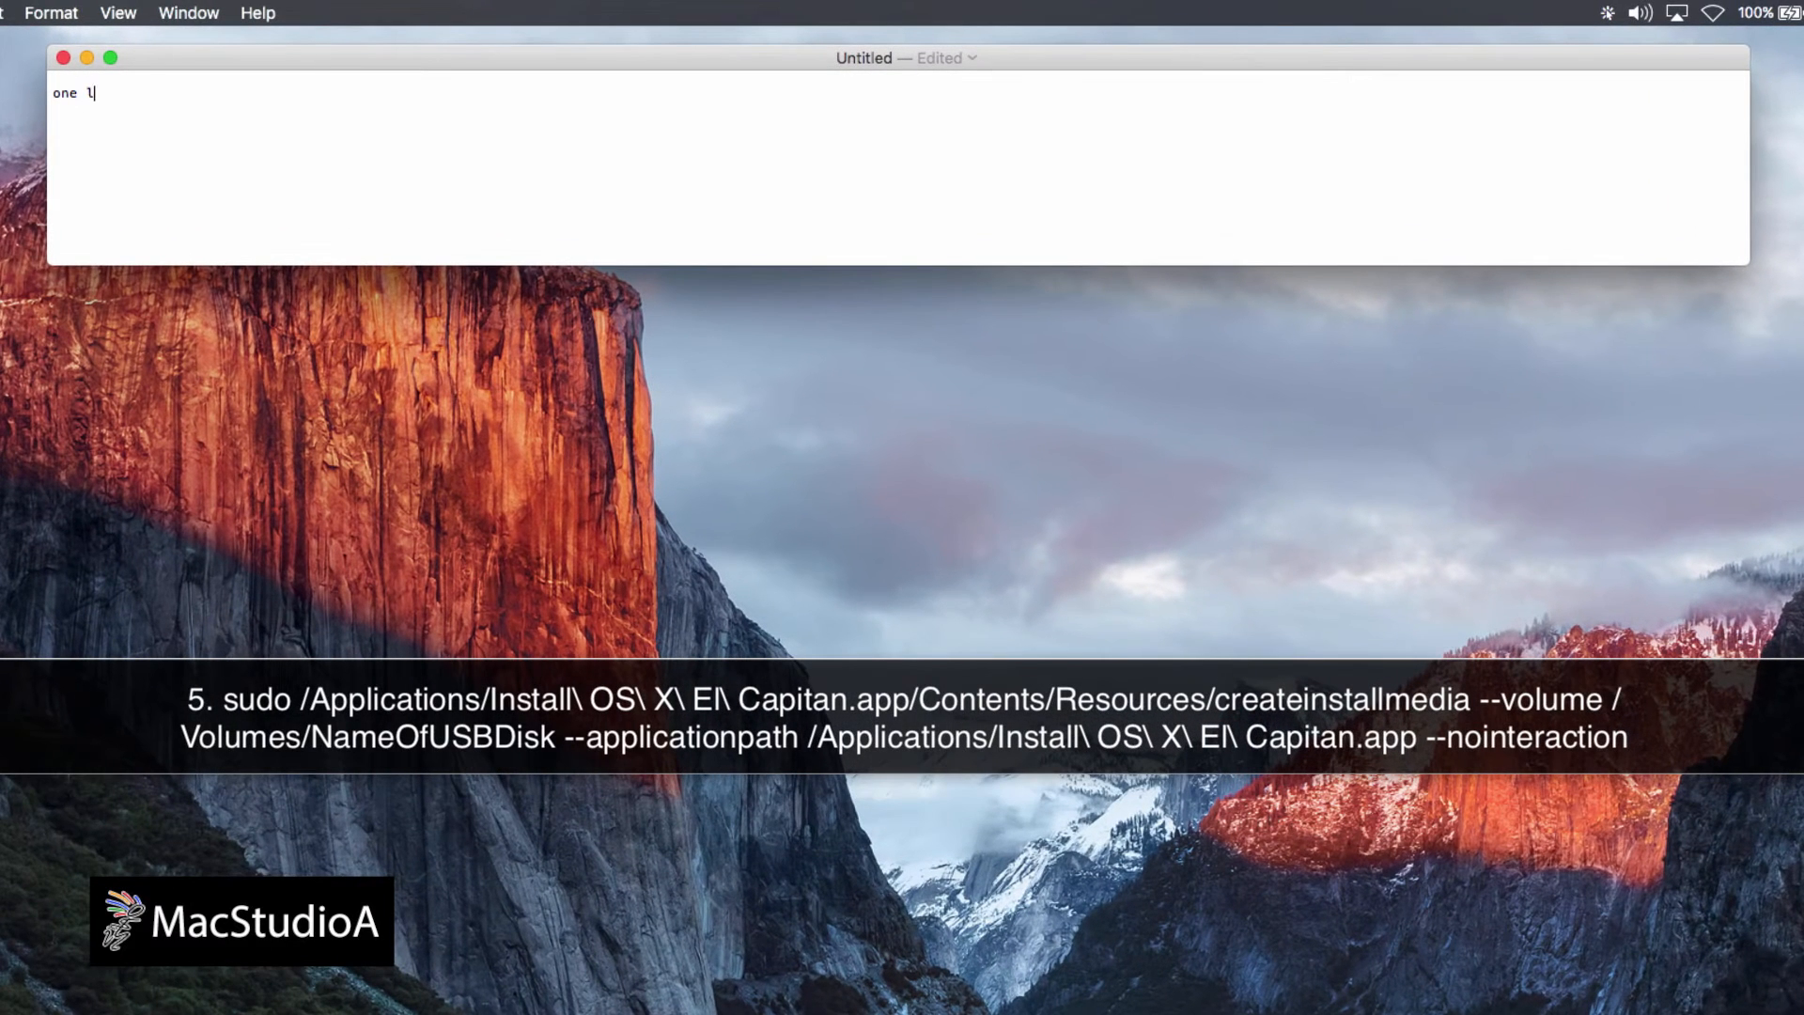
pyautogui.write('ine termin')
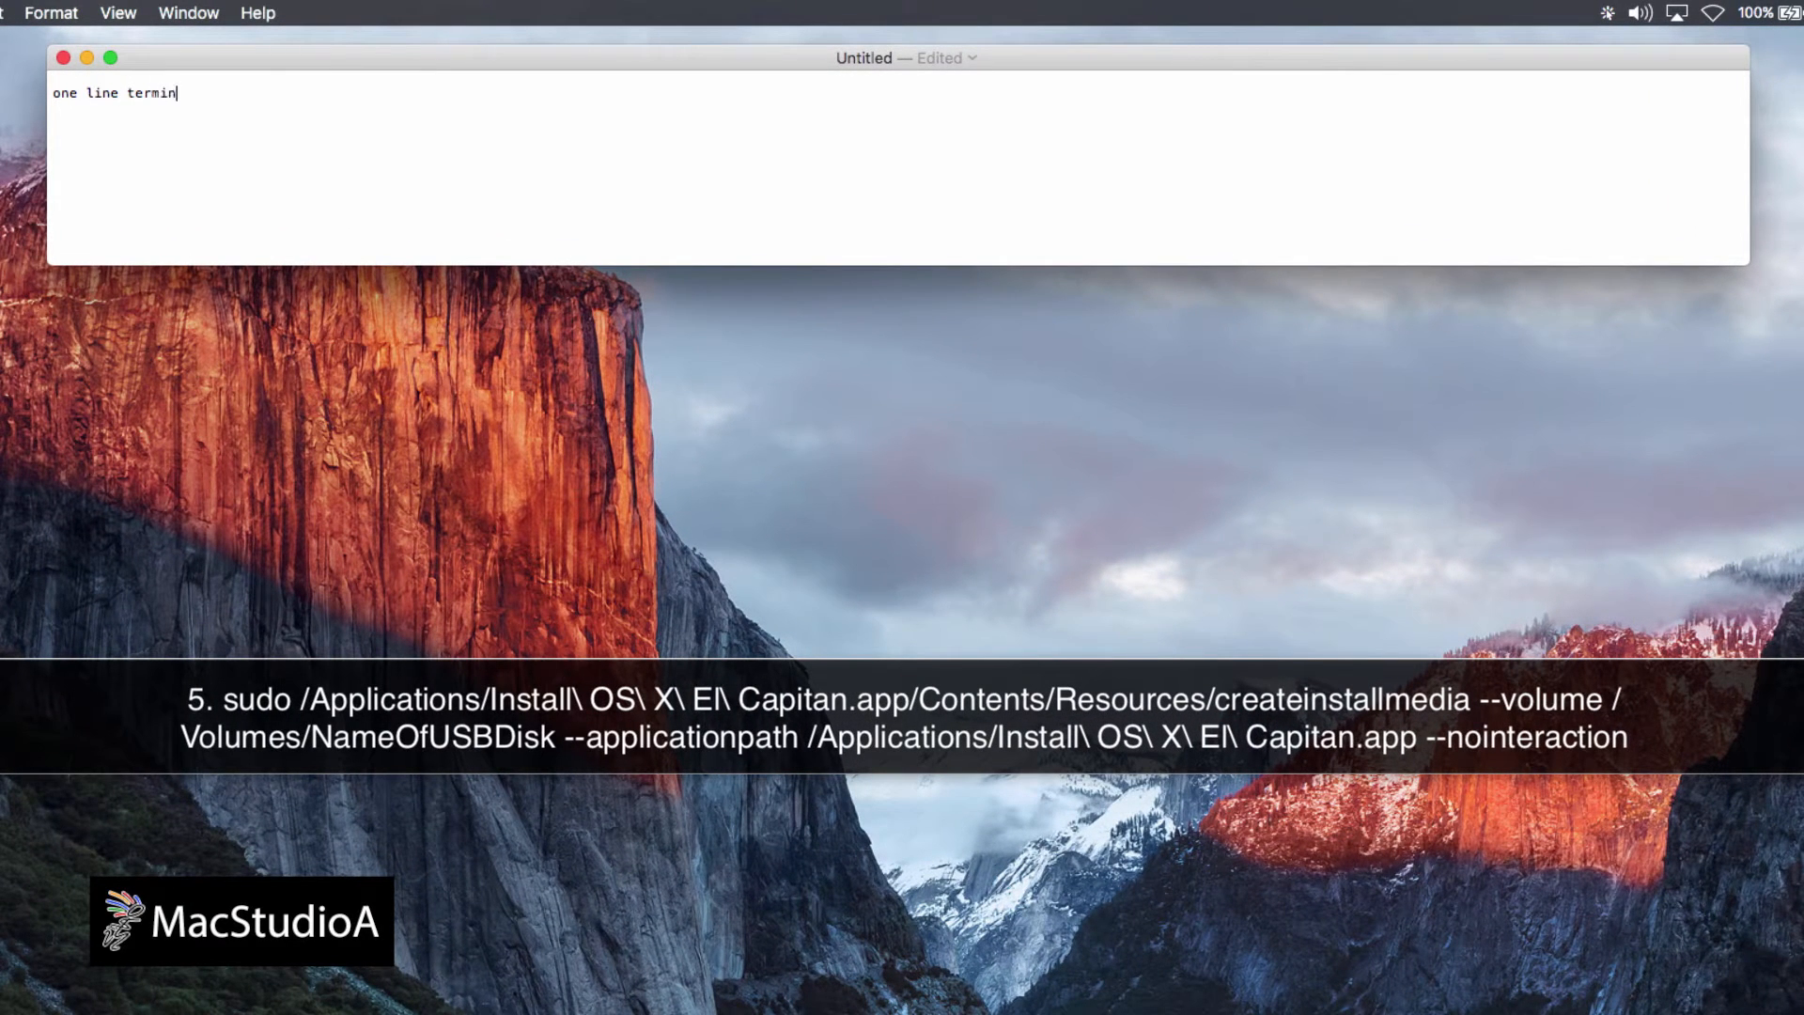
pyautogui.write('al command')
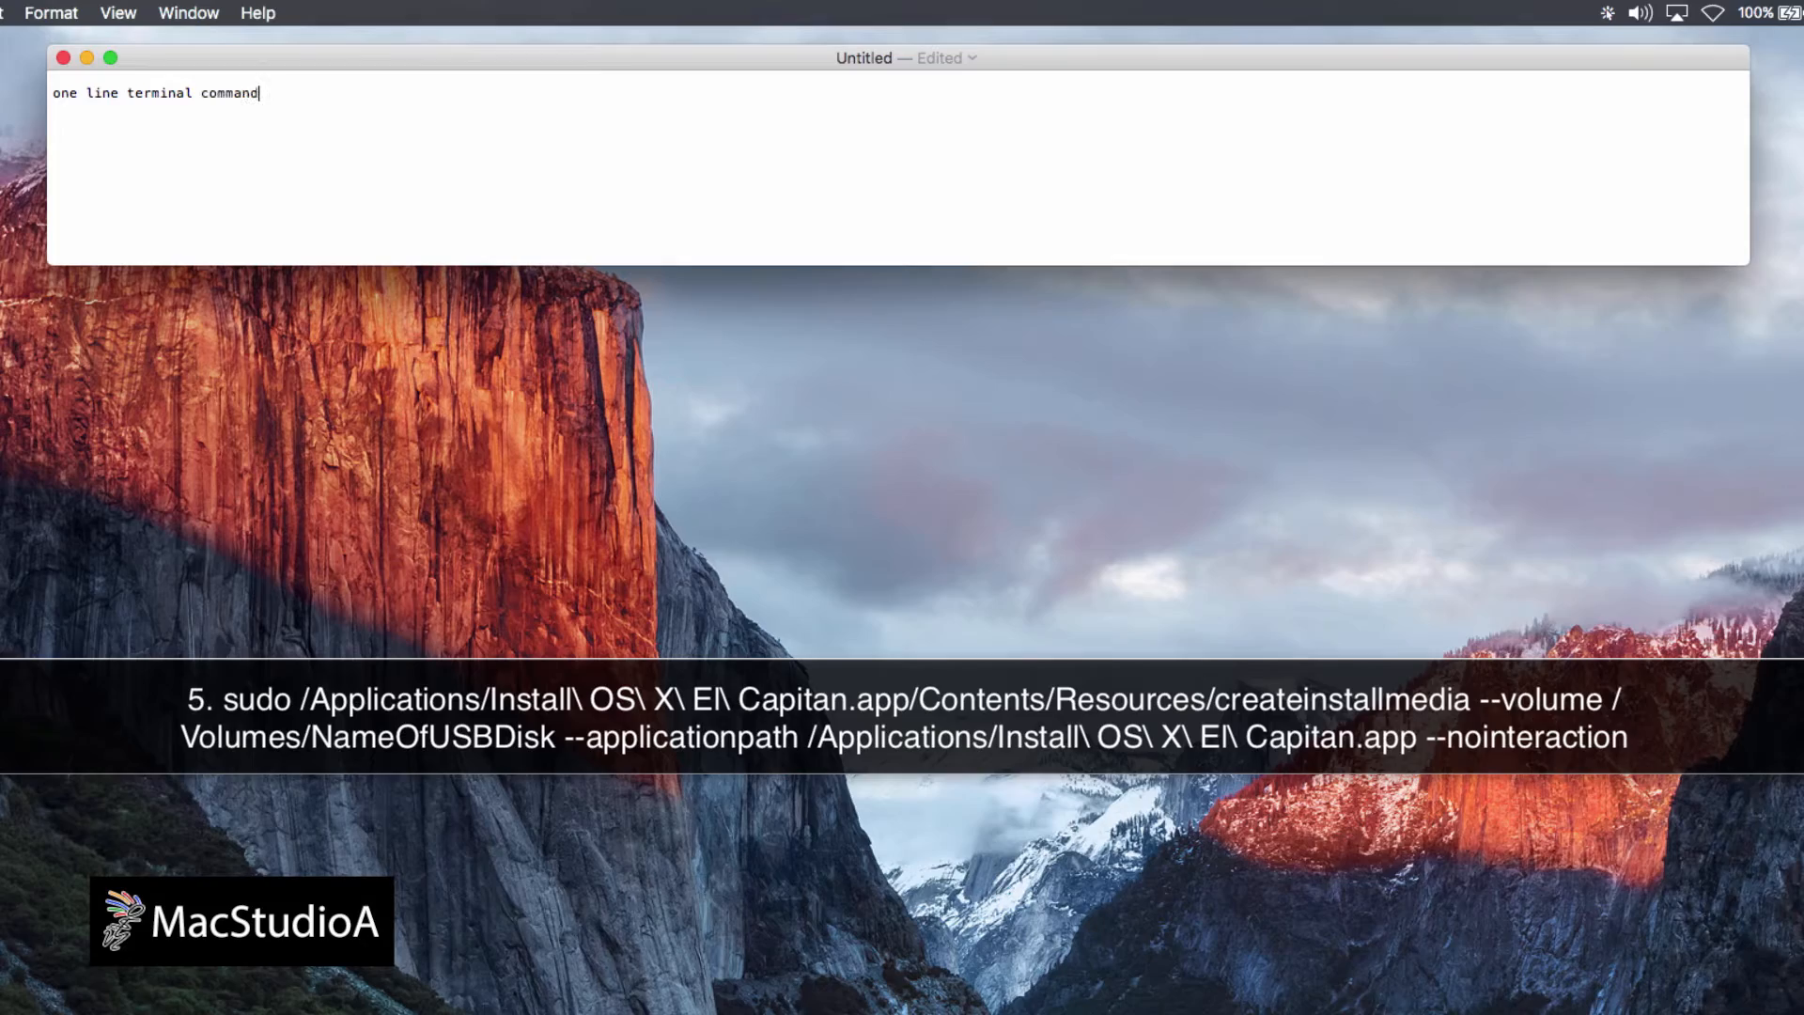
pyautogui.write(':')
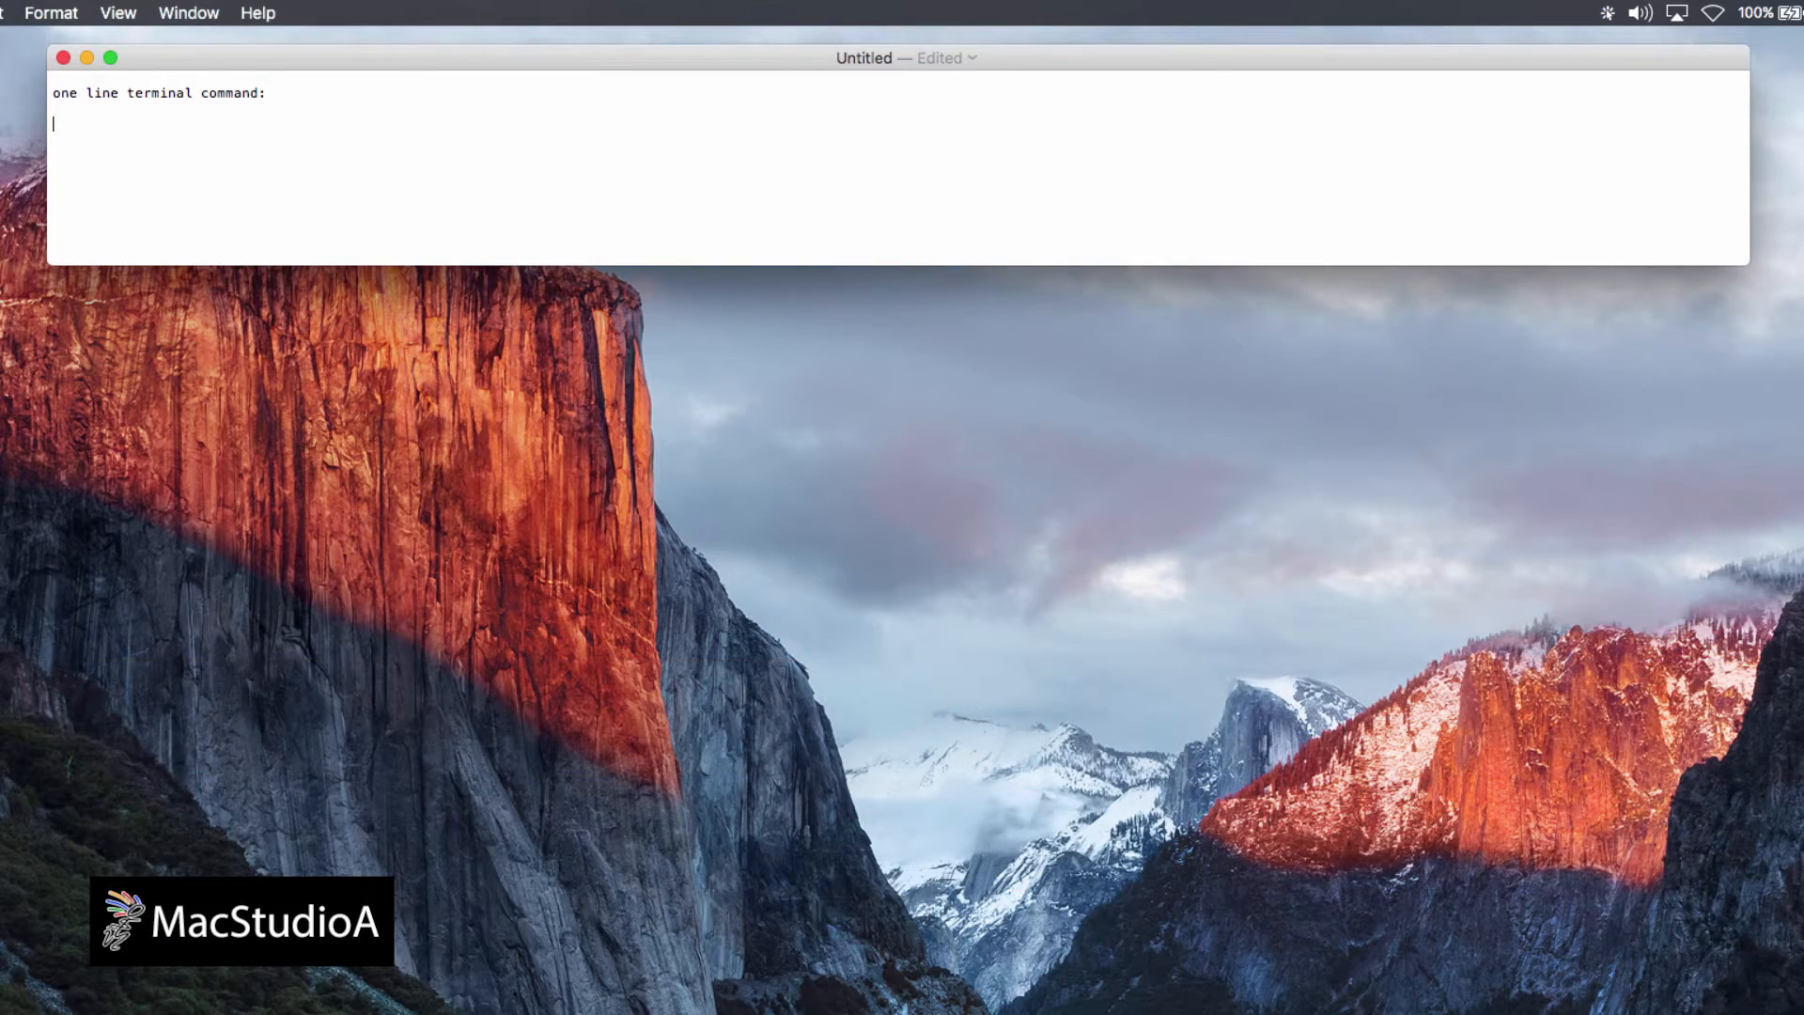
pyautogui.write('sudo /Applications/Install\\ OS\\ X\\ El\\ Capitan.app/Contents/Resources/createinstallmedia --volume /Volumes/NameOfUSBDisk --applicationpath /Applications/Install\\ OS\\ X\\ El\\ Capitan.app --nointeraction')
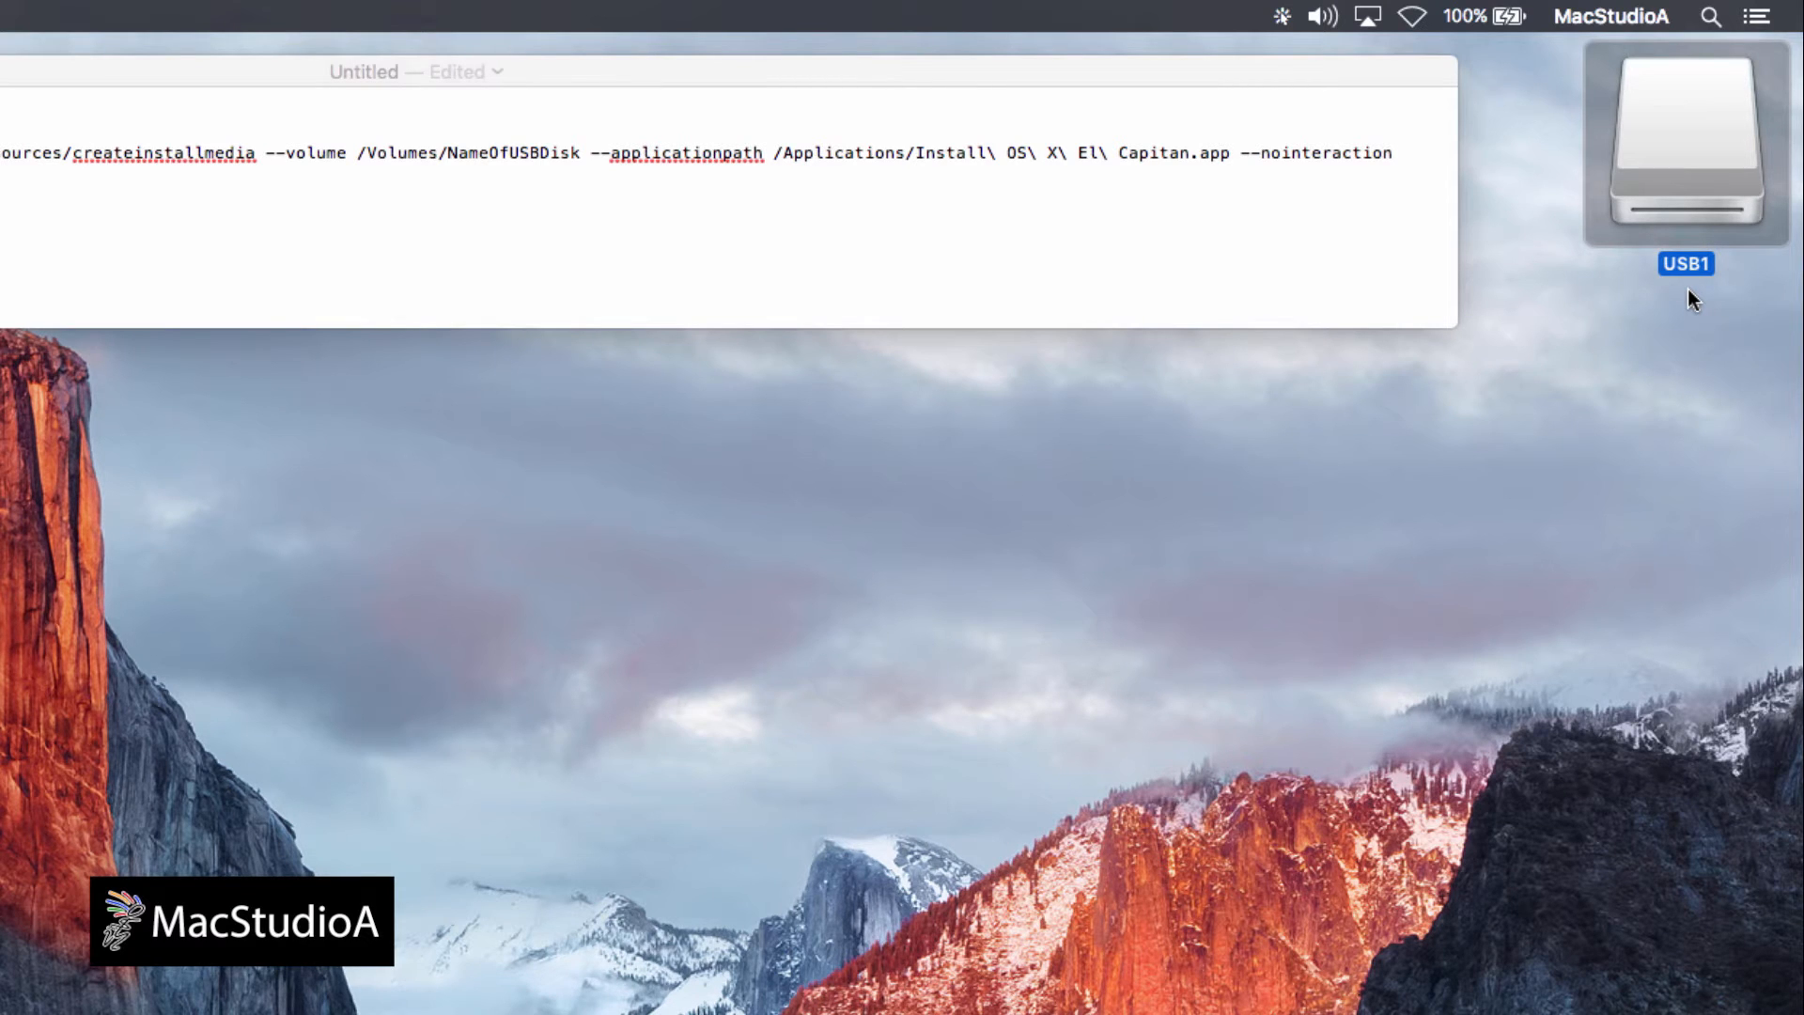
pyautogui.moveTo(483, 166)
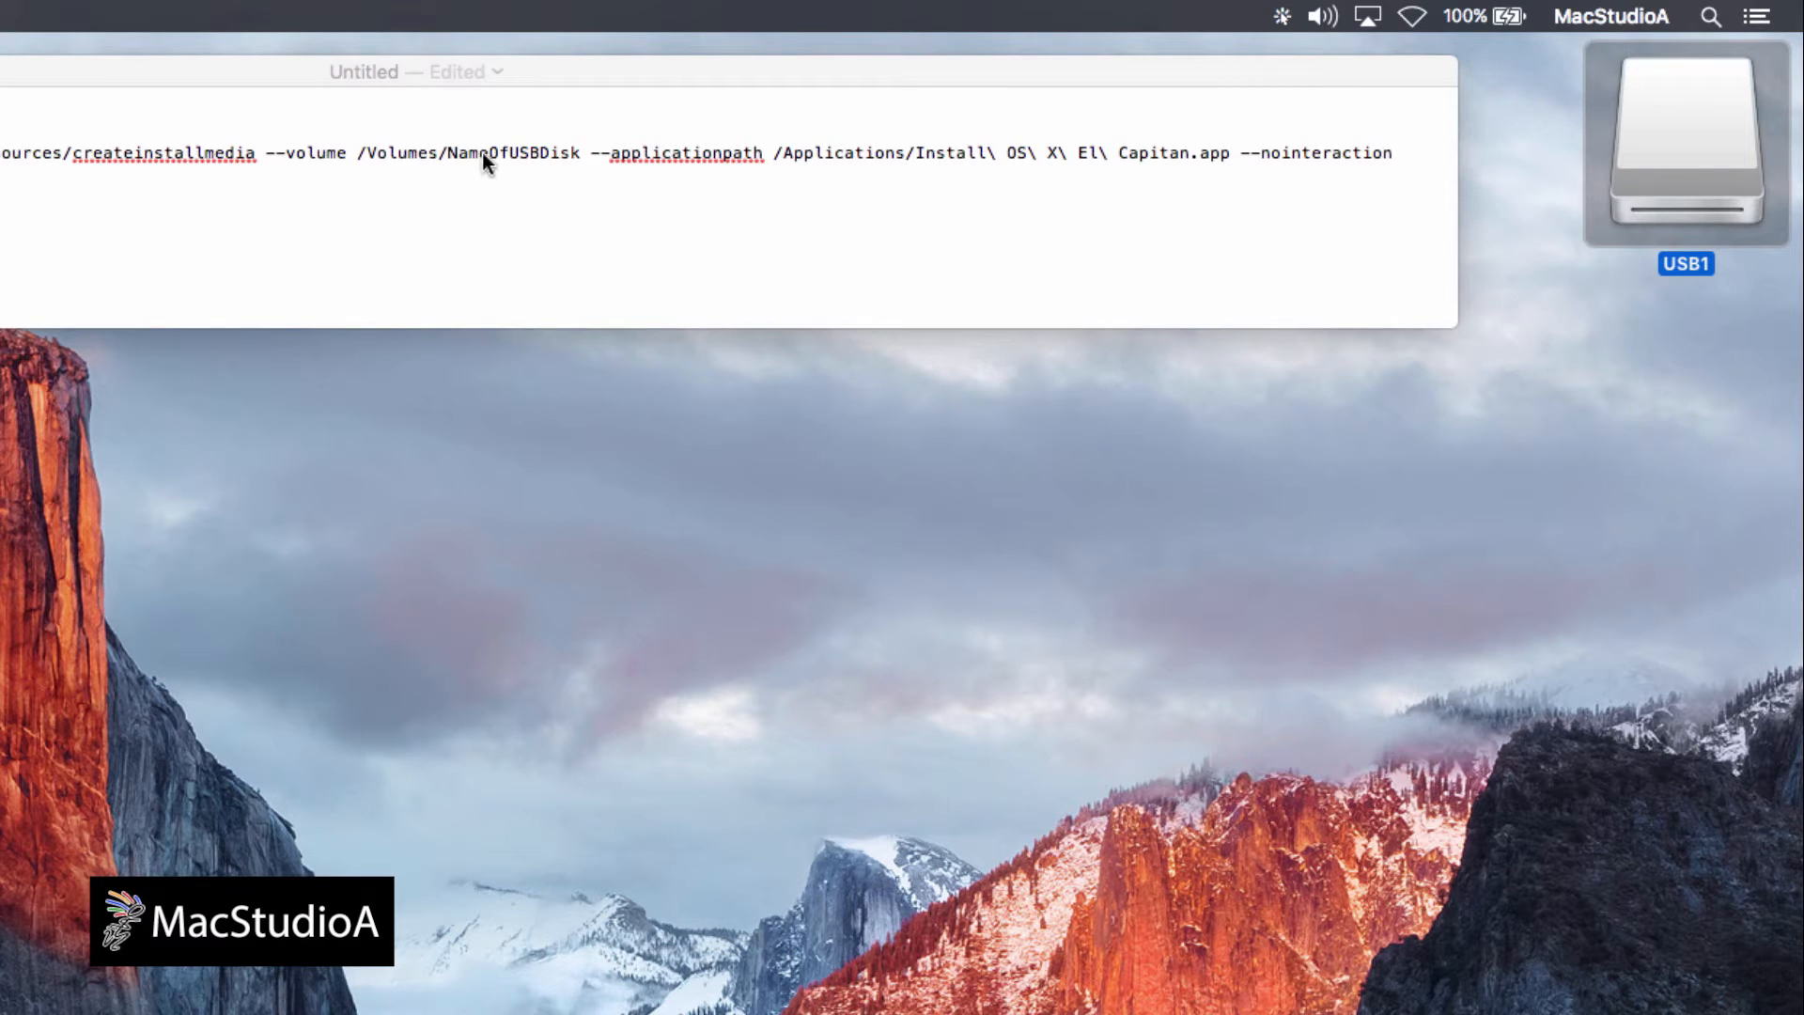
# Step: Replace the NameOfUSBDisk placeholder in the command with USB1
pyautogui.click(491, 152)
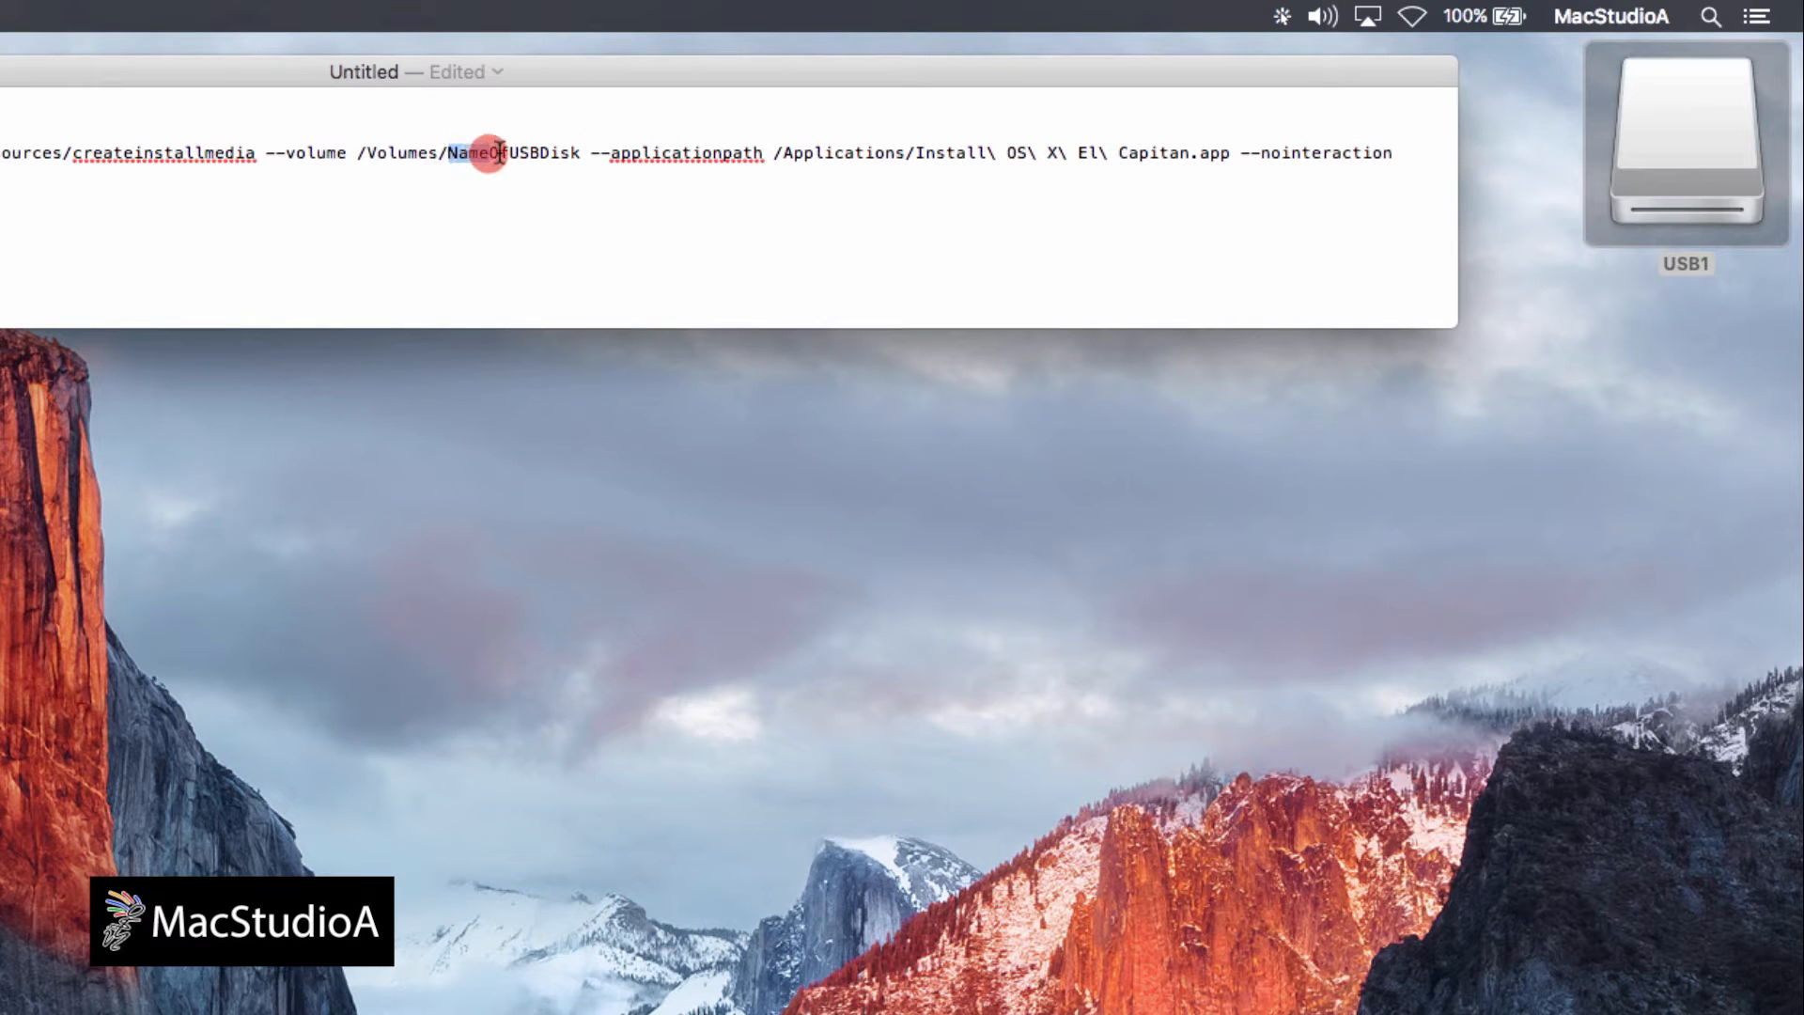
pyautogui.doubleClick(514, 153)
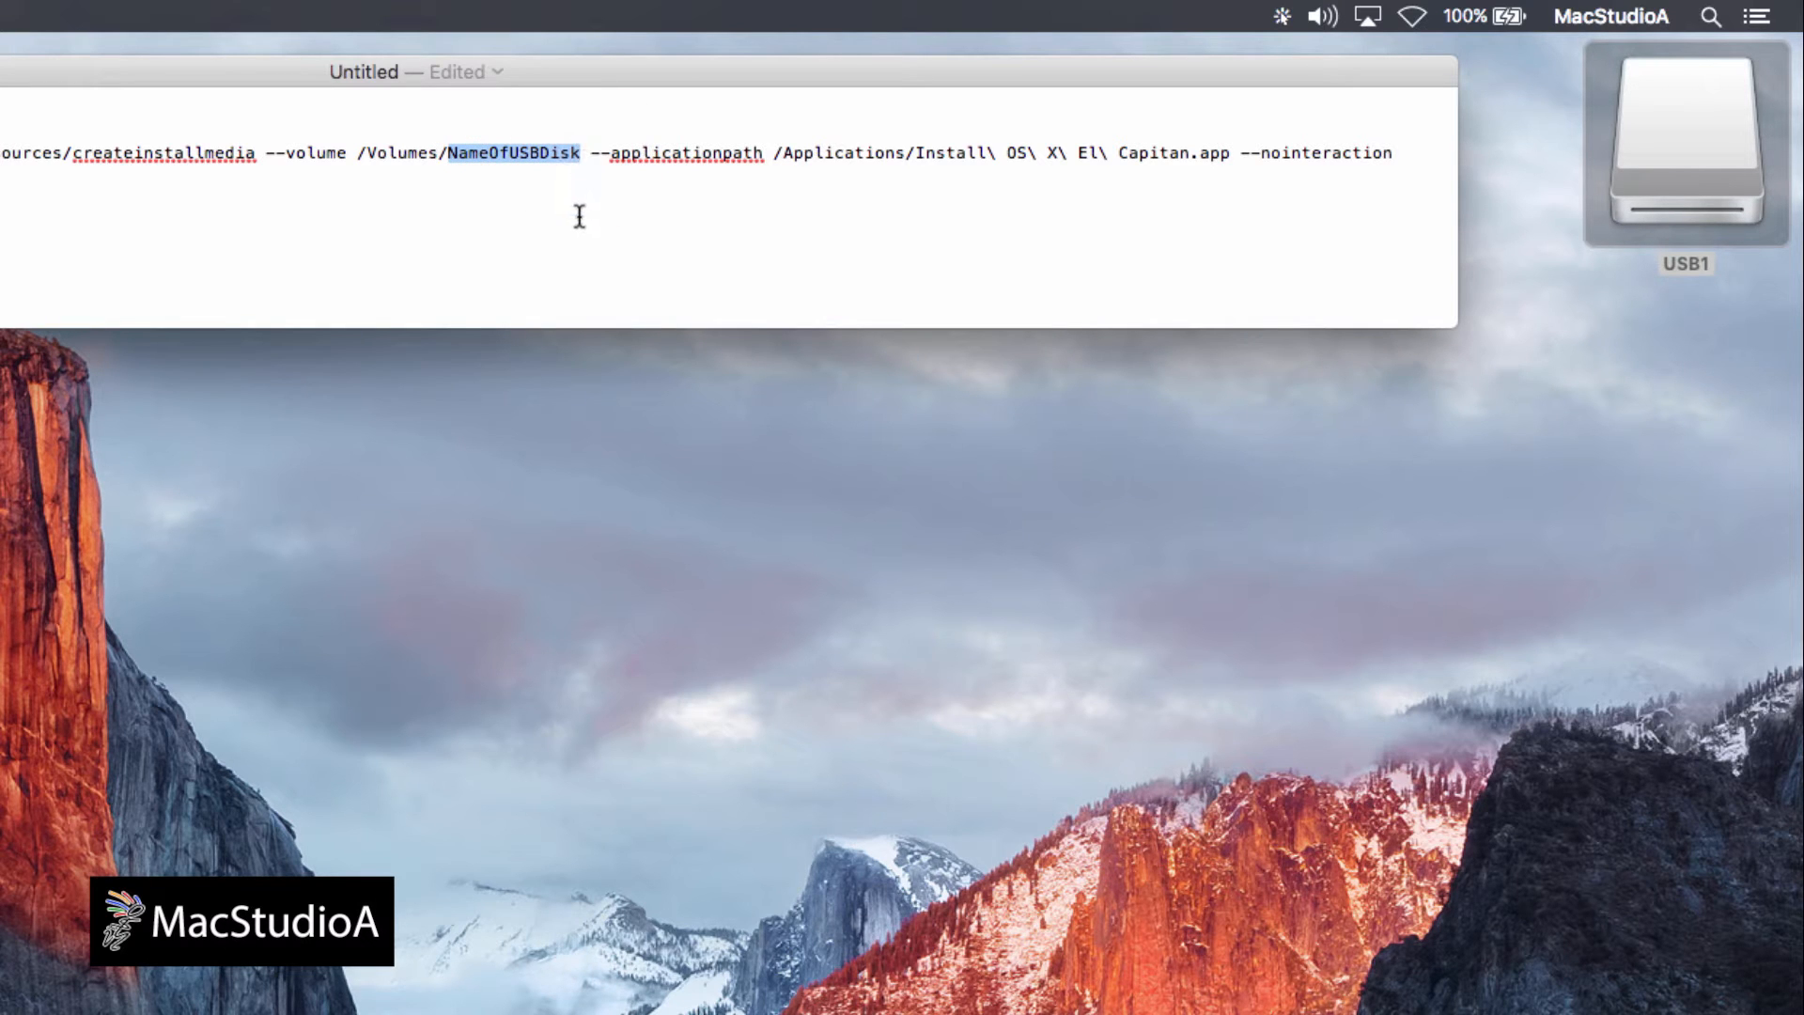
pyautogui.write('USB1')
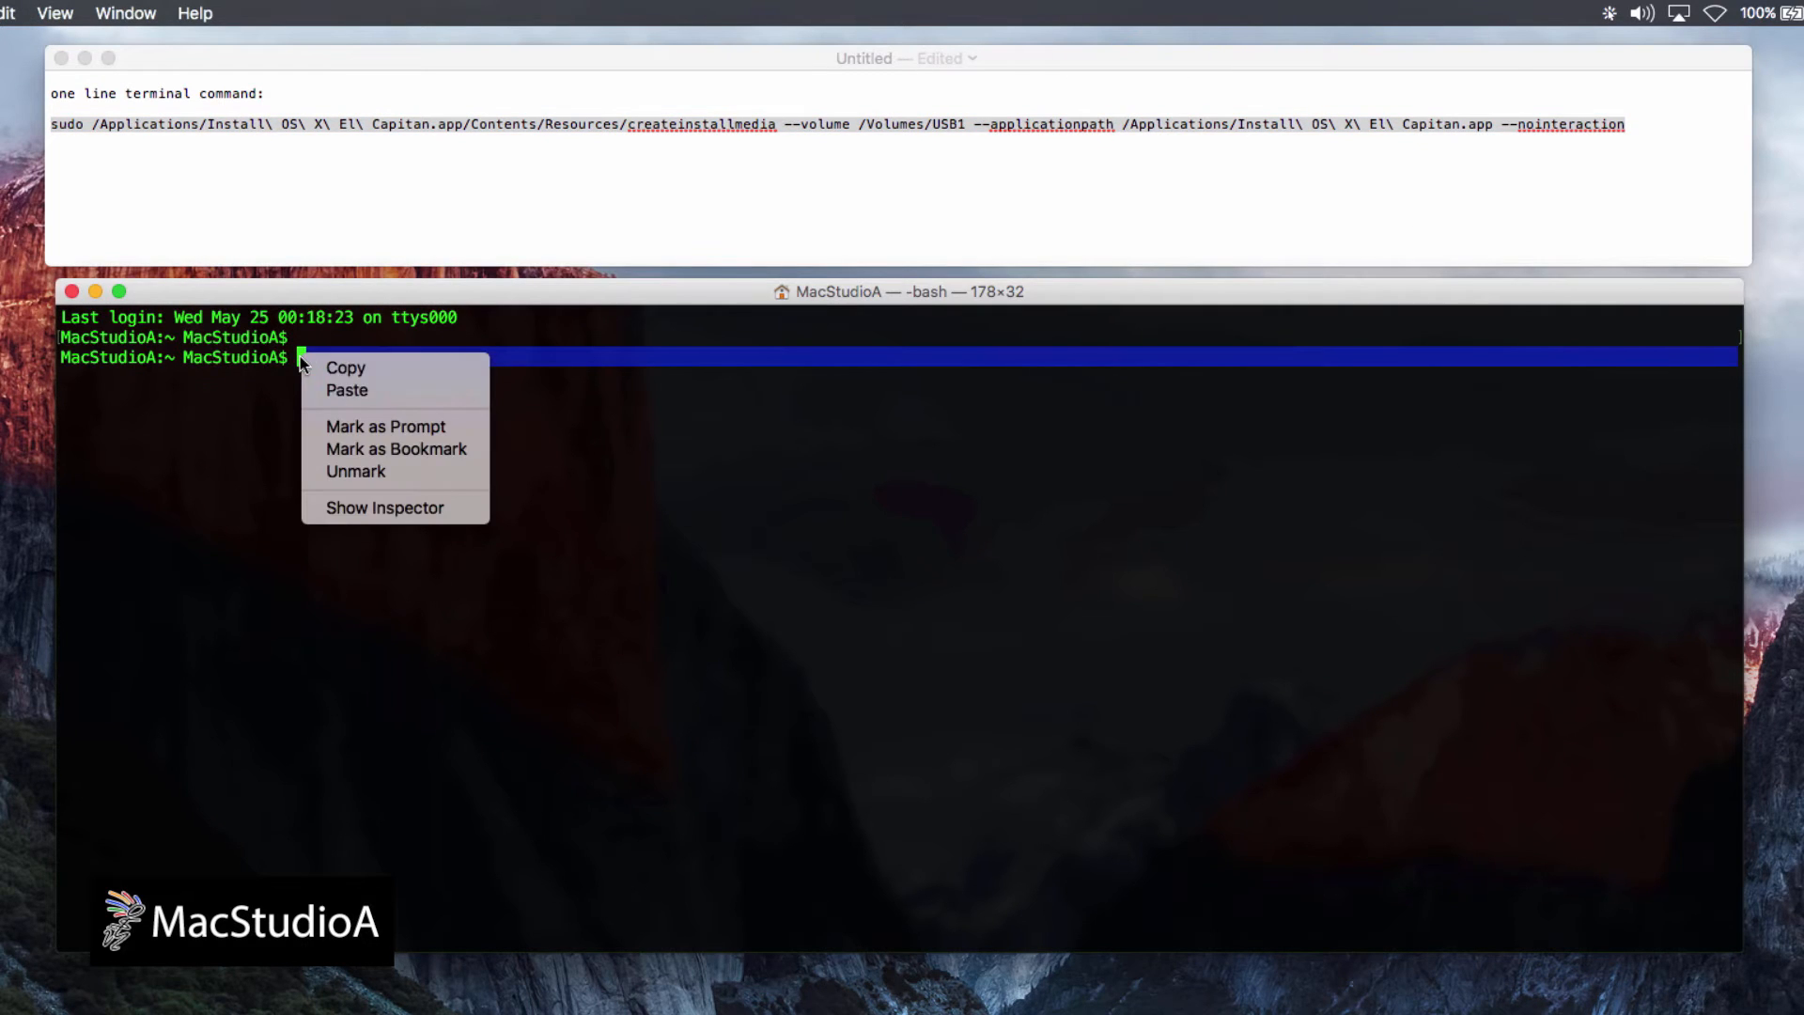
# Step: Paste the createinstallmedia command into Terminal and submit the admin password to start erasing USB1
pyautogui.click(346, 390)
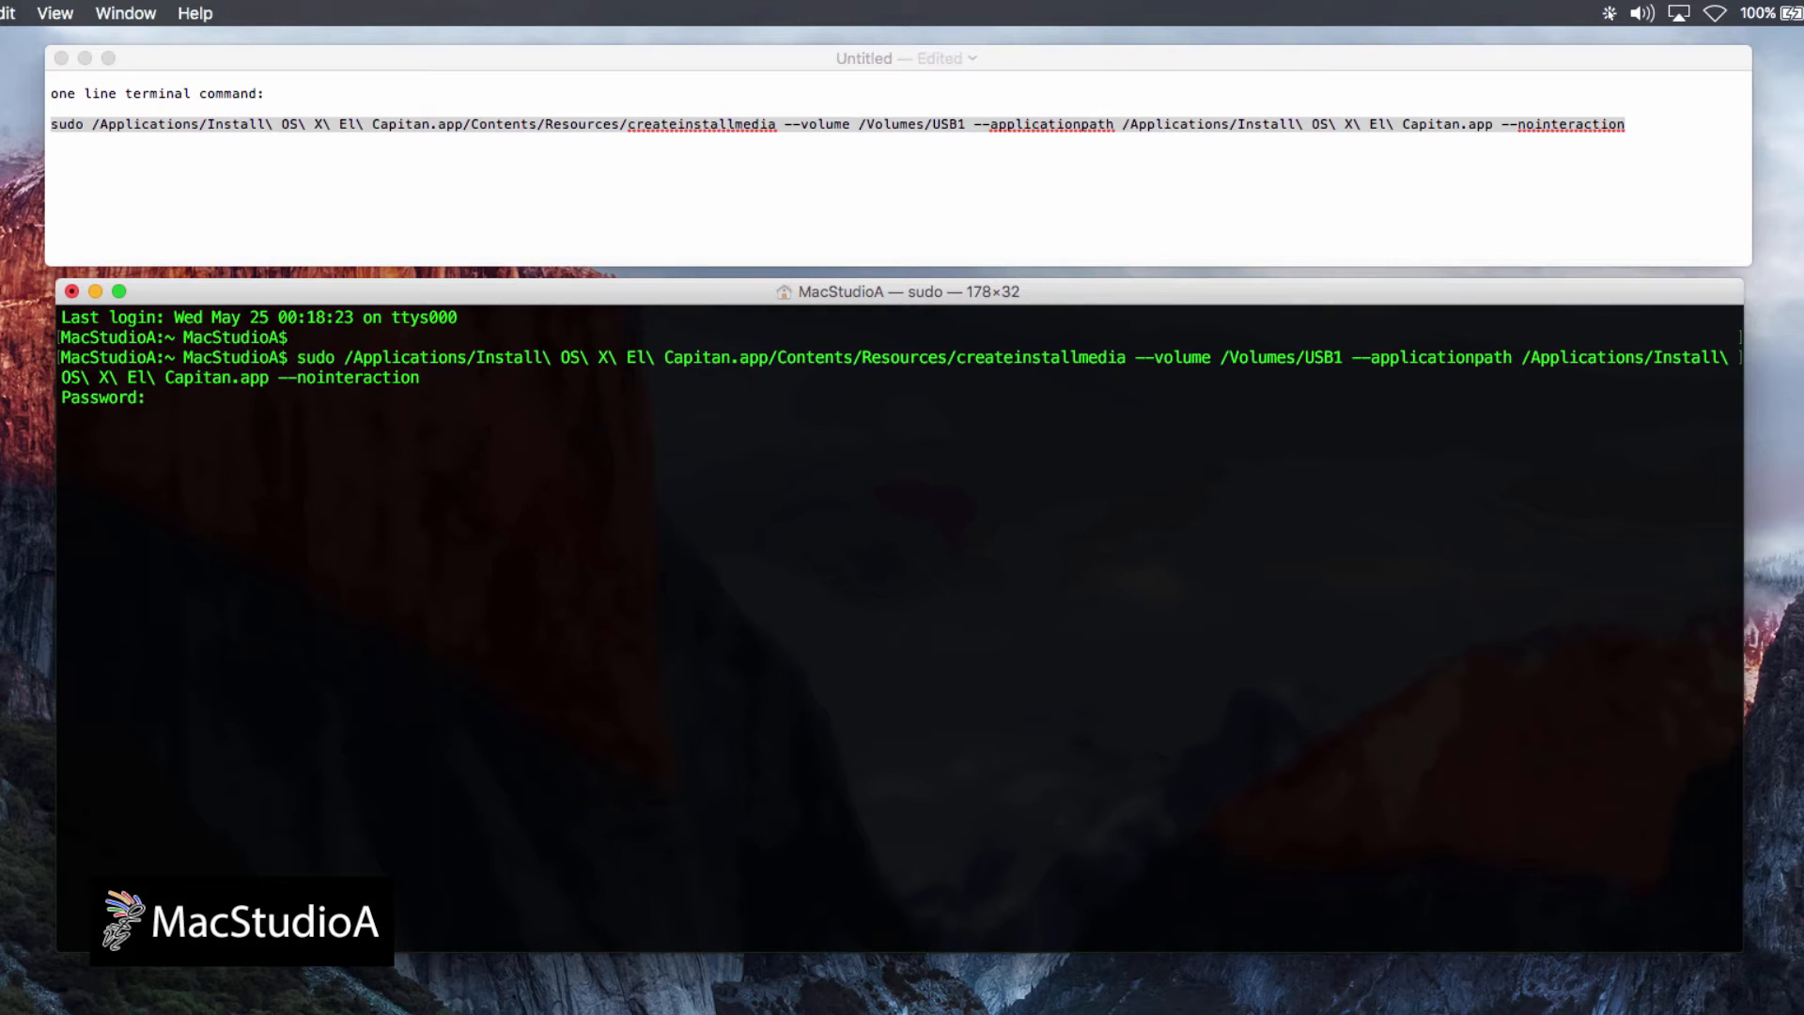
pyautogui.press('Return')
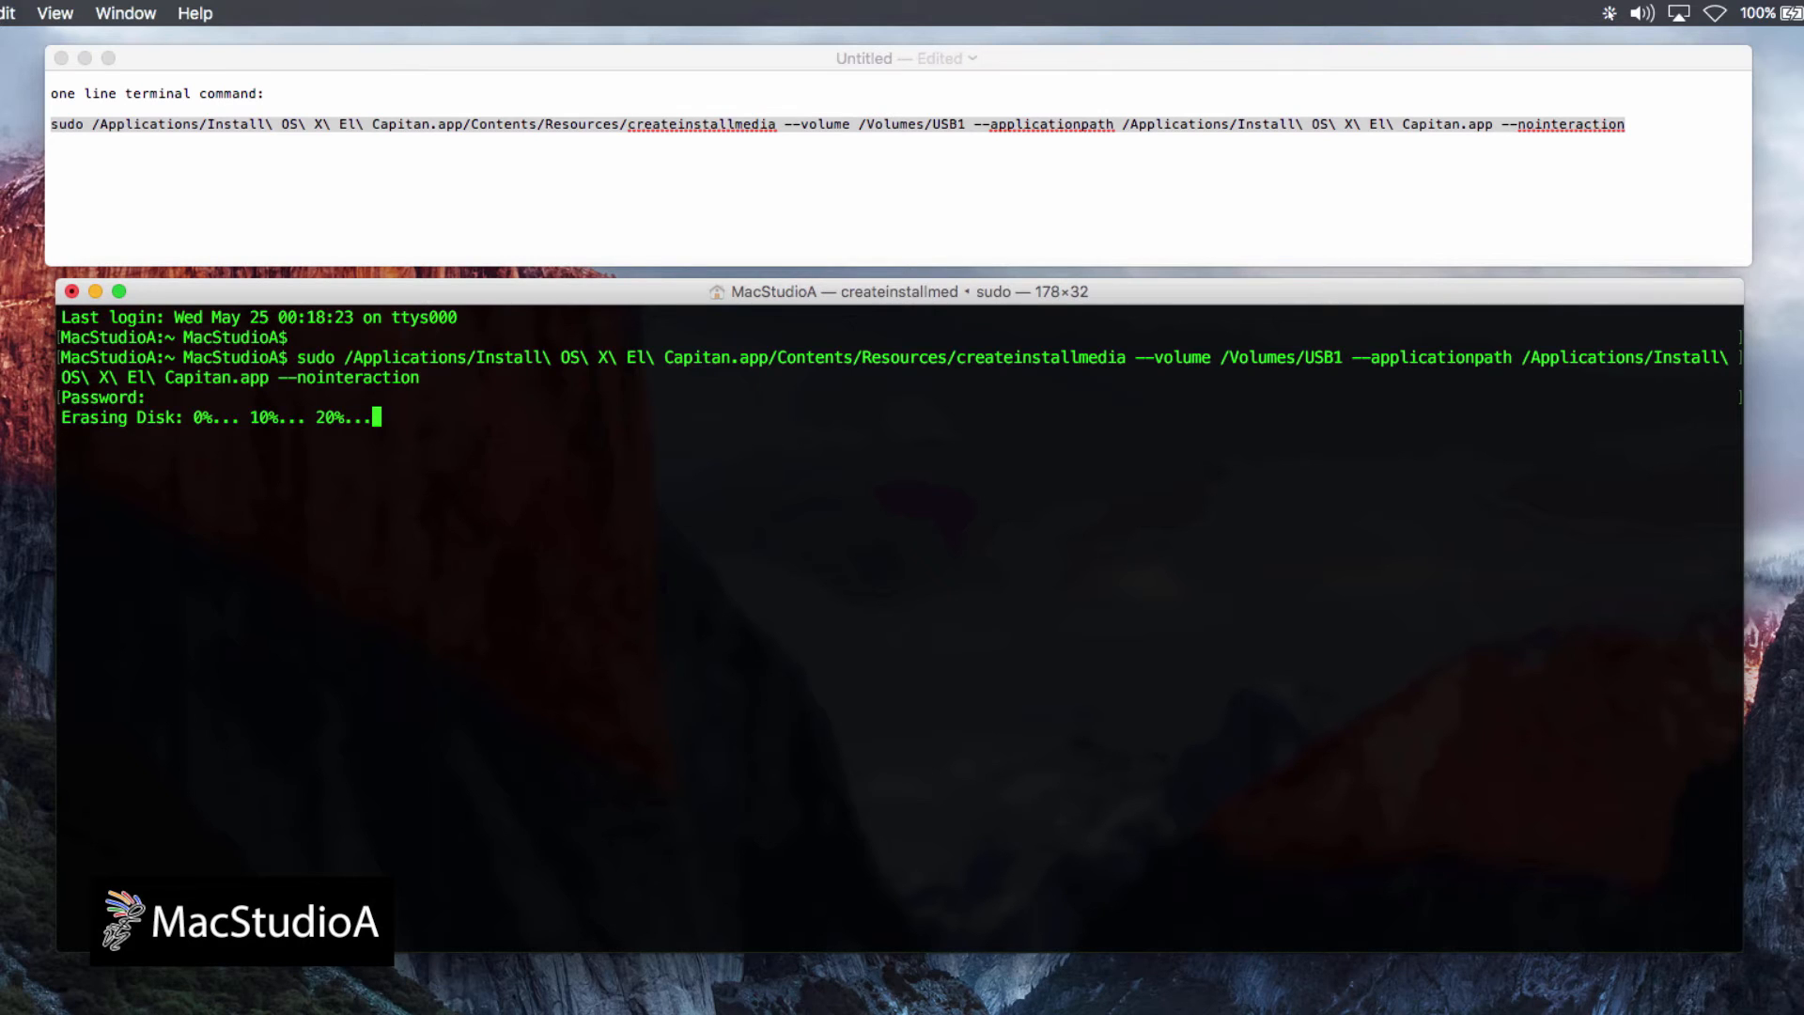